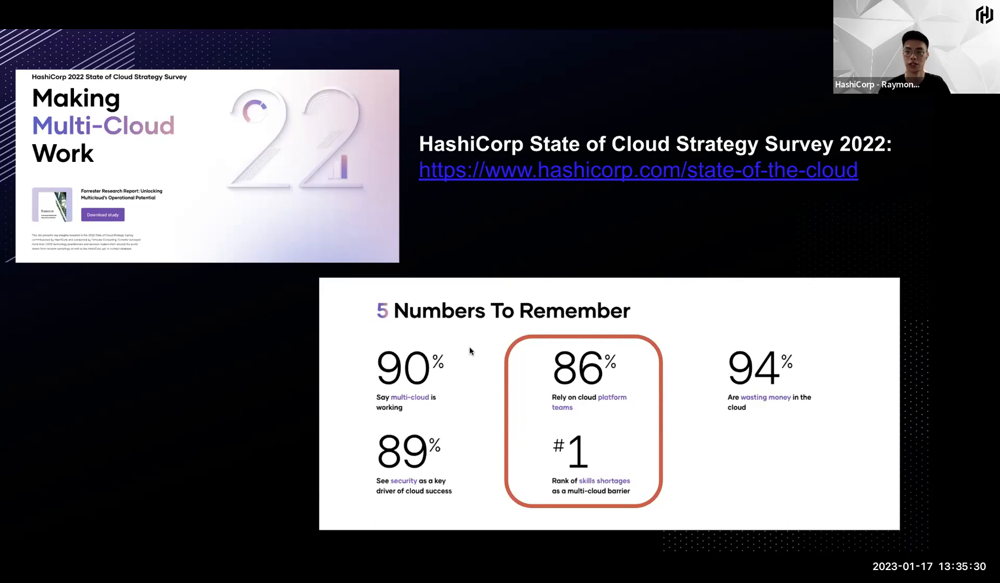
Advance the slideshow to the Challenges slide: too many requests, bottlenecked ops, processing time
{"action": "key", "text": "right"}
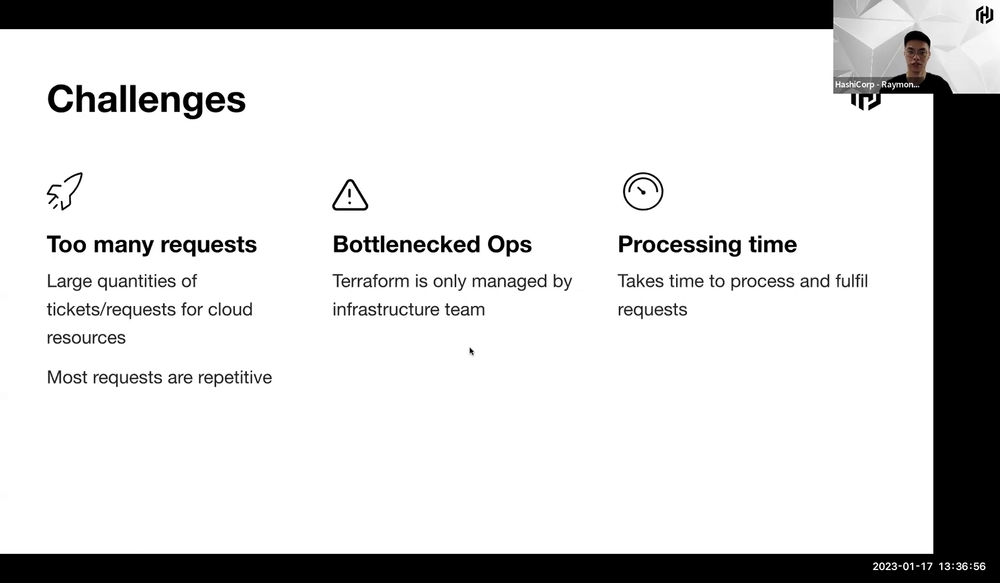
Advance to the Infrastructure Automation Journey phases slide highlighting Self-Serve tools
{"action": "key", "text": "Right"}
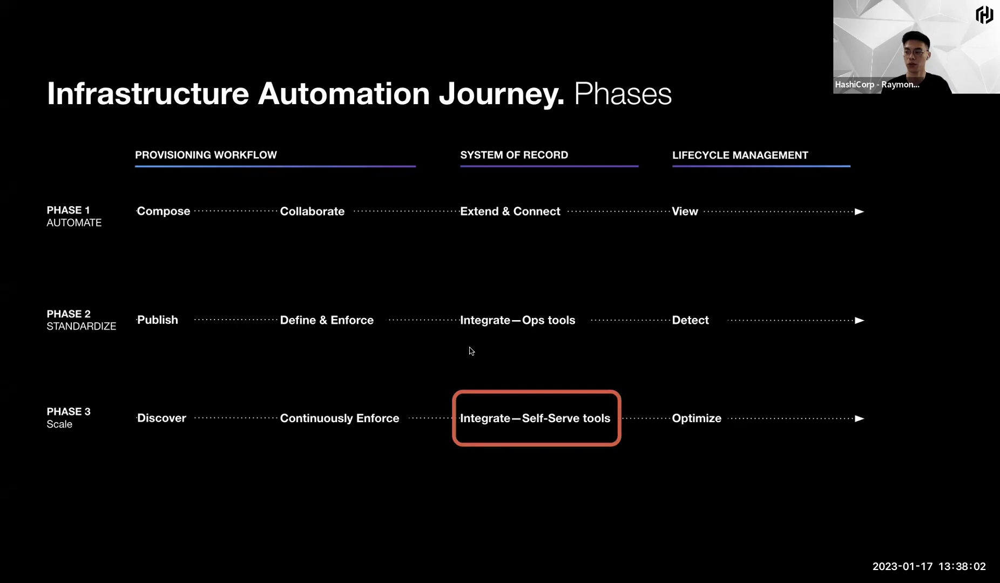
{"action": "key", "text": "Right"}
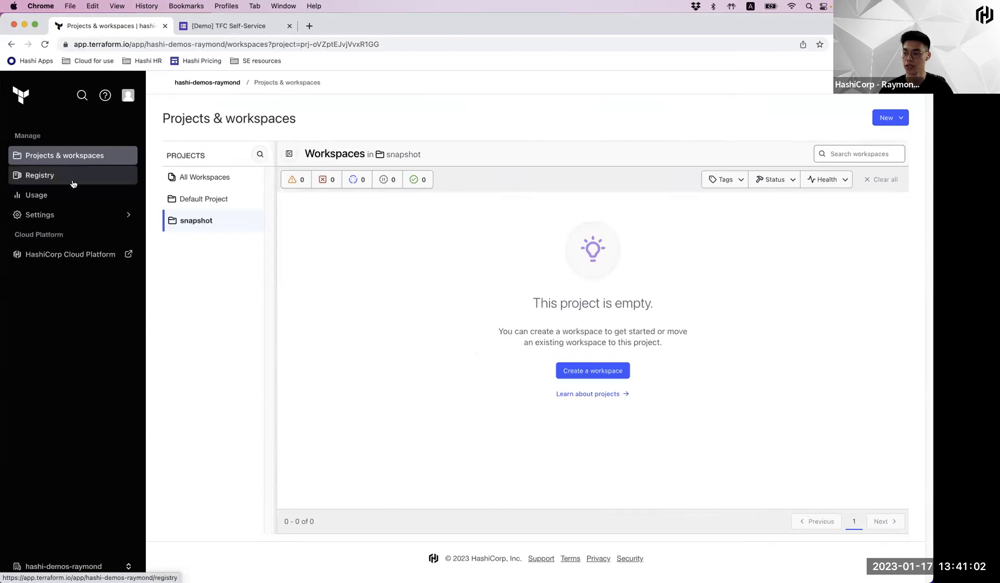
{"action": "left_click", "coordinate": [40, 175]}
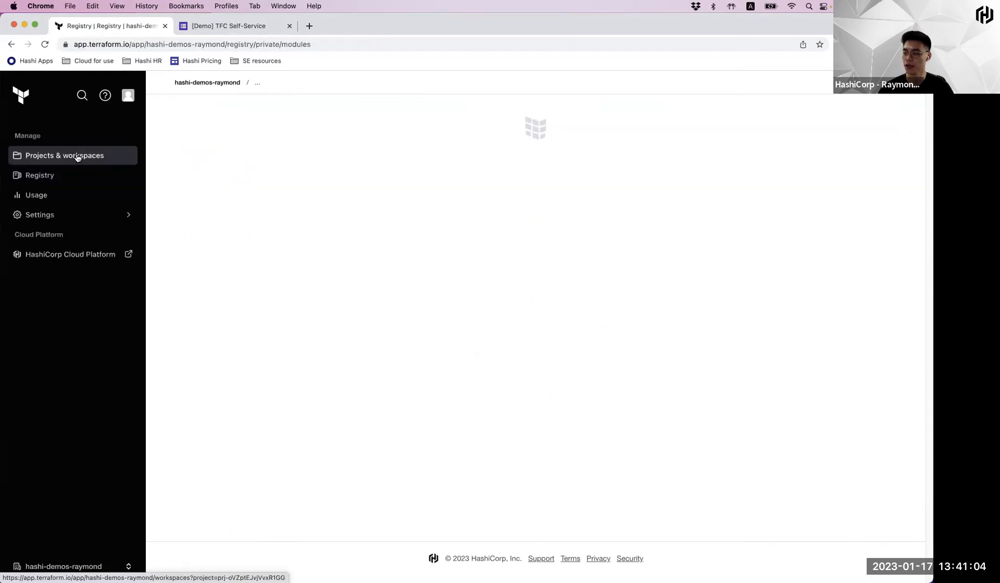
{"action": "left_click", "coordinate": [64, 156]}
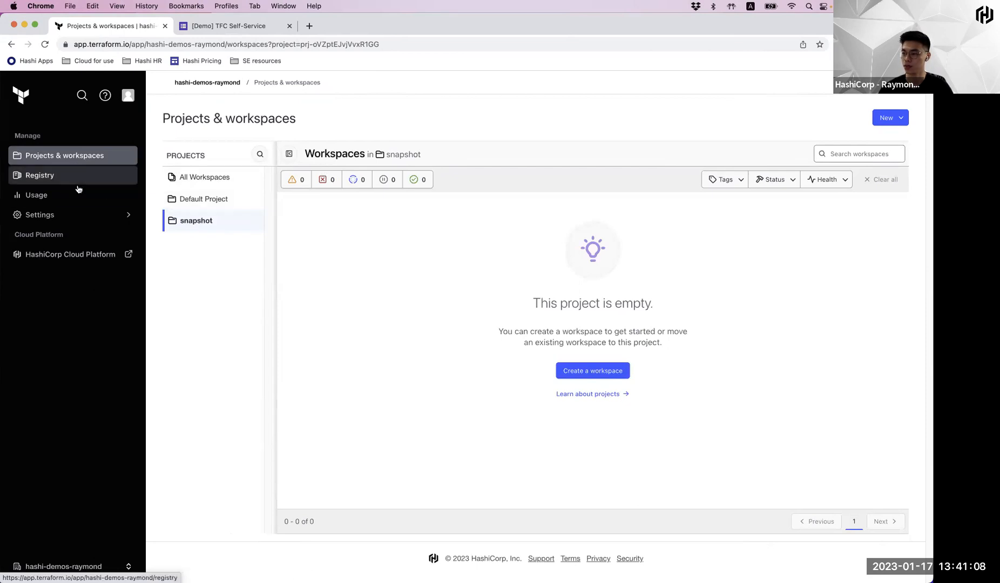
{"action": "left_click", "coordinate": [35, 194]}
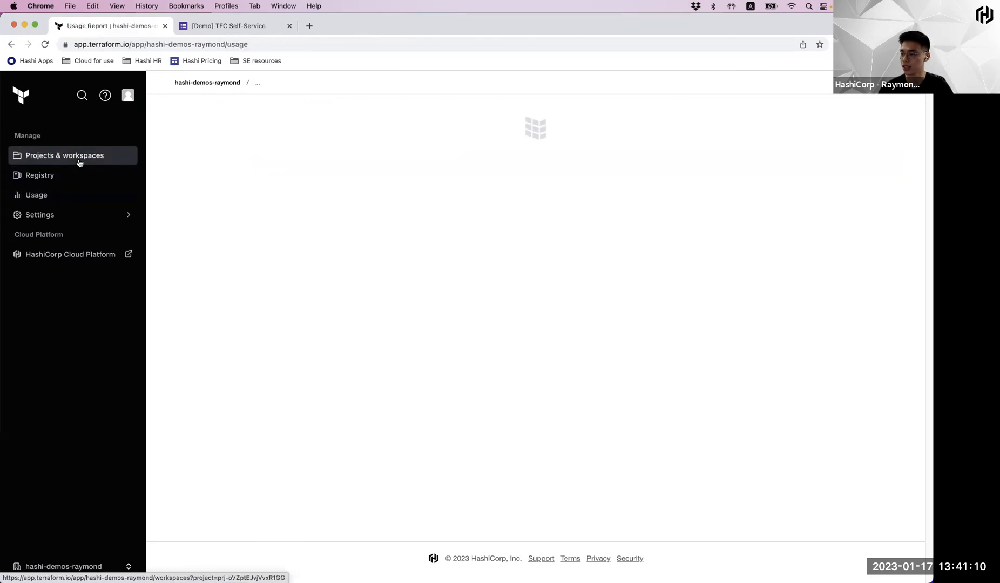
{"action": "left_click", "coordinate": [64, 155]}
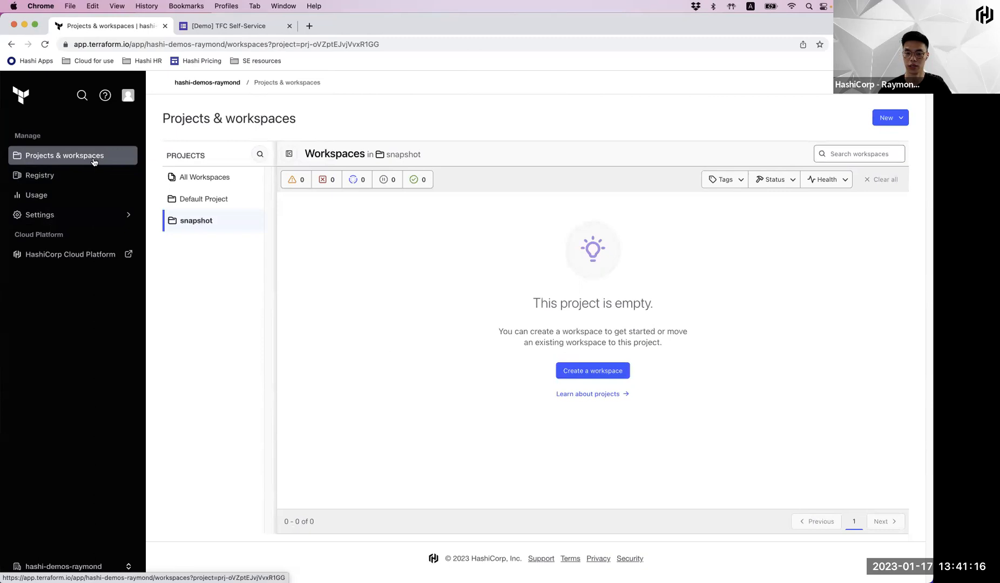
{"action": "mouse_move", "coordinate": [89, 162]}
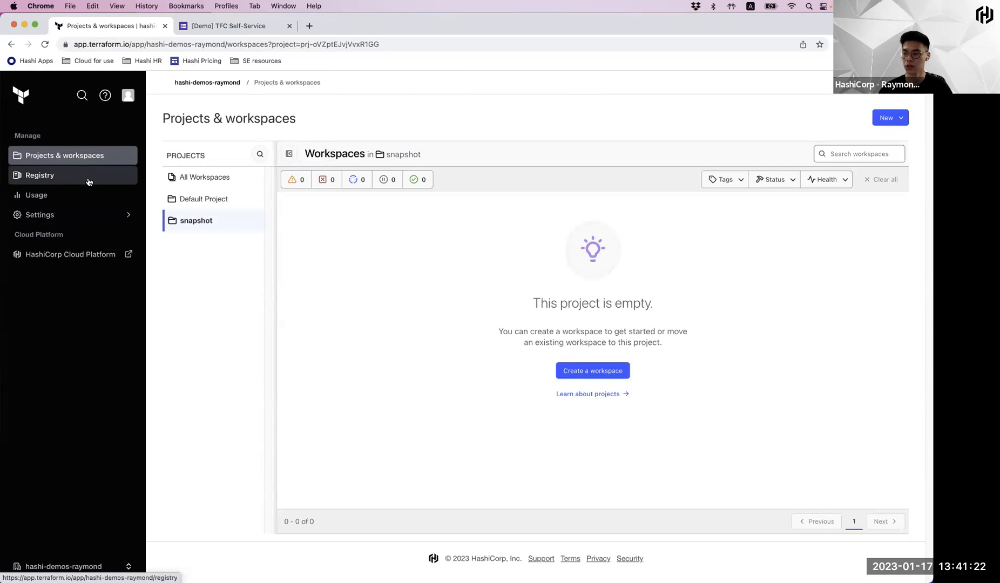
Filter the private registry to No-Code Ready modules, leaving the rds module for aws
{"action": "left_click", "coordinate": [40, 175]}
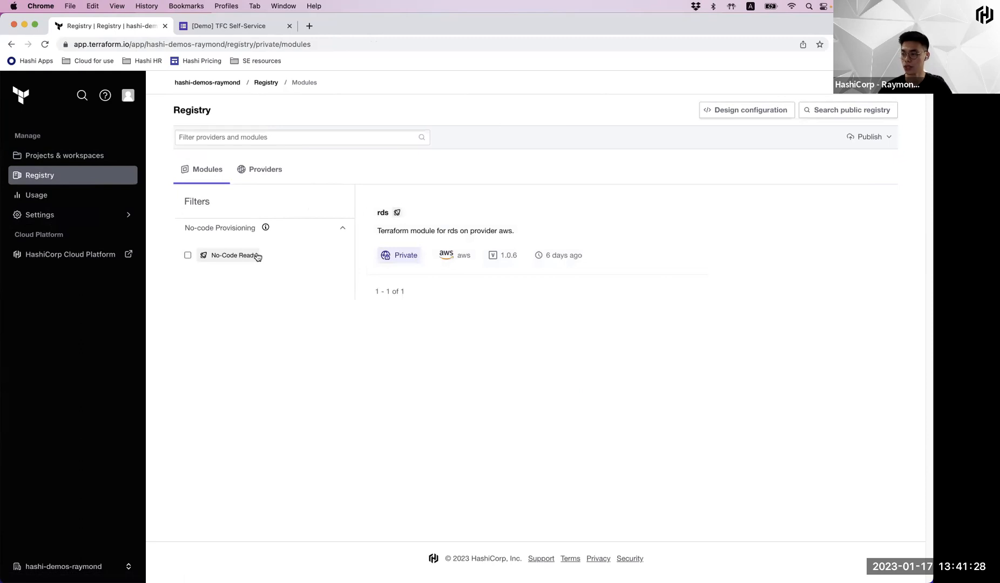
{"action": "mouse_move", "coordinate": [334, 247]}
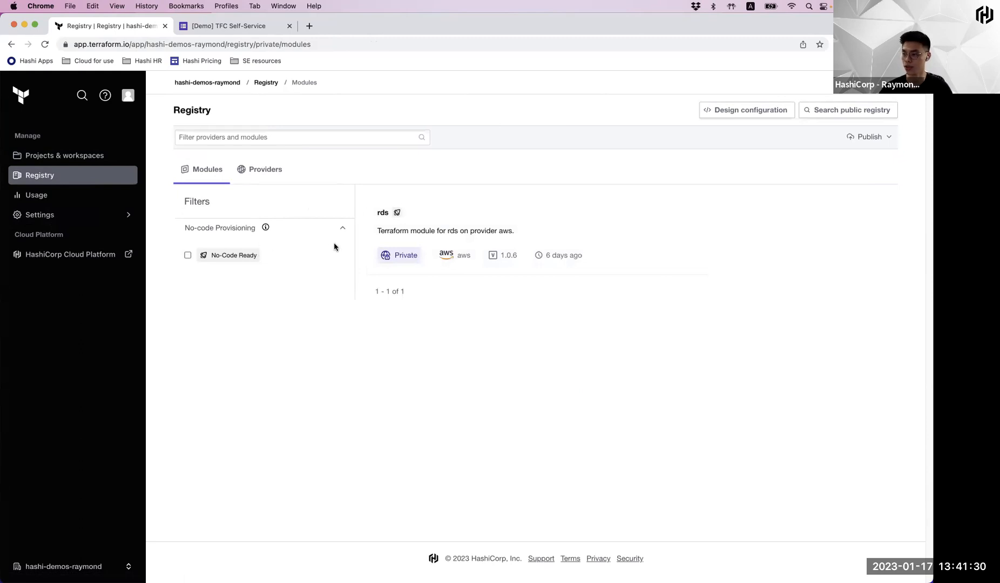
{"action": "mouse_move", "coordinate": [467, 234]}
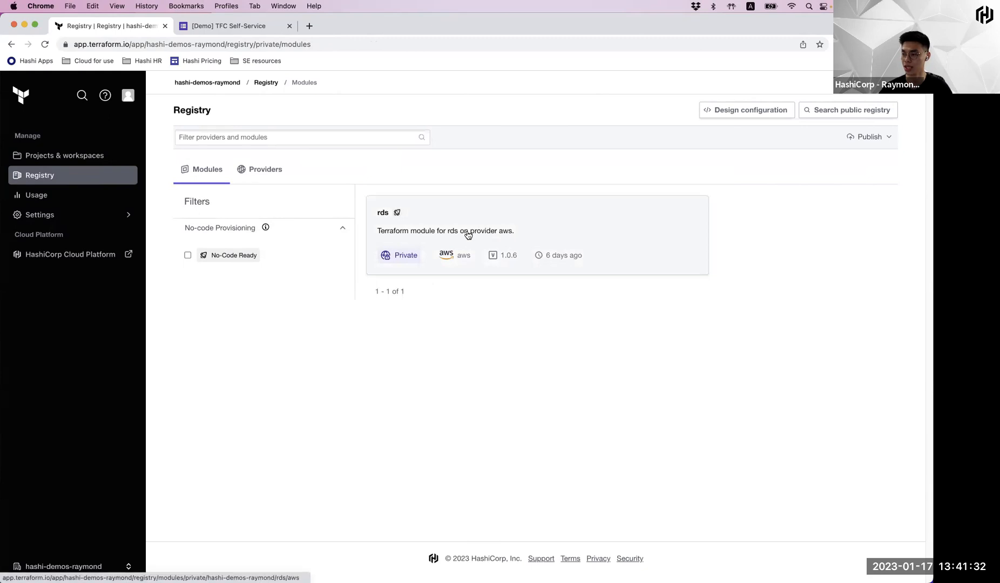
{"action": "mouse_move", "coordinate": [466, 237]}
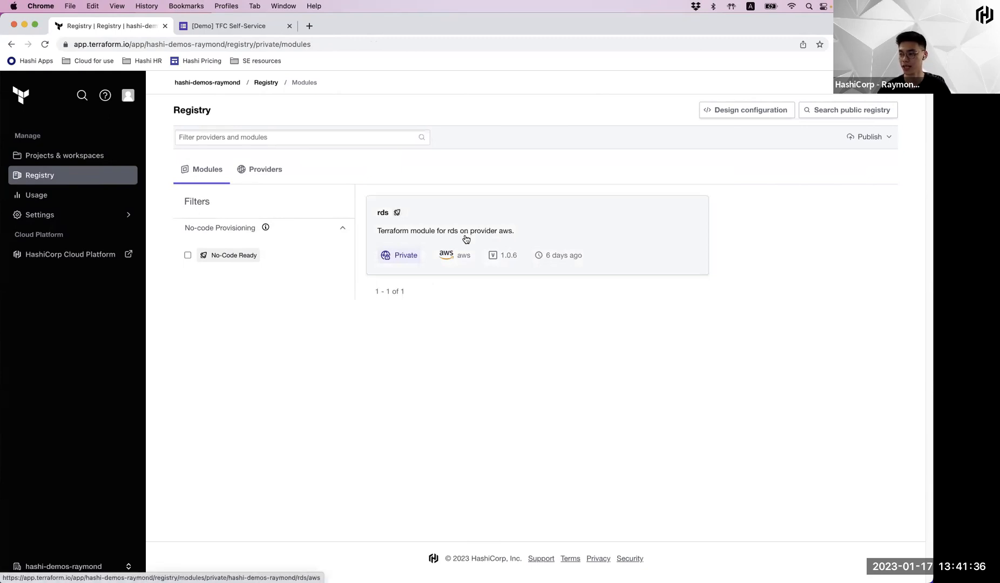
{"action": "mouse_move", "coordinate": [393, 211]}
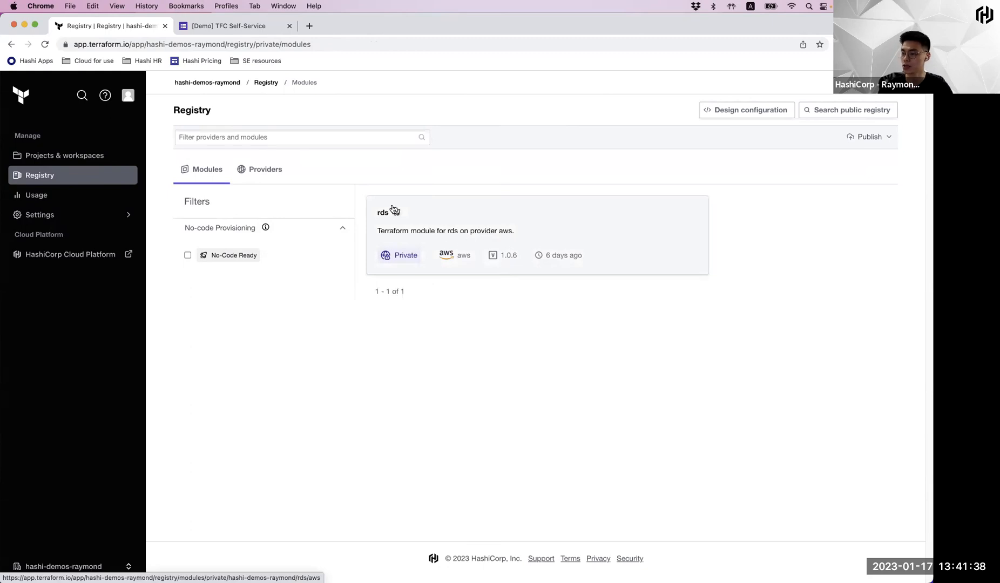
{"action": "mouse_move", "coordinate": [424, 219]}
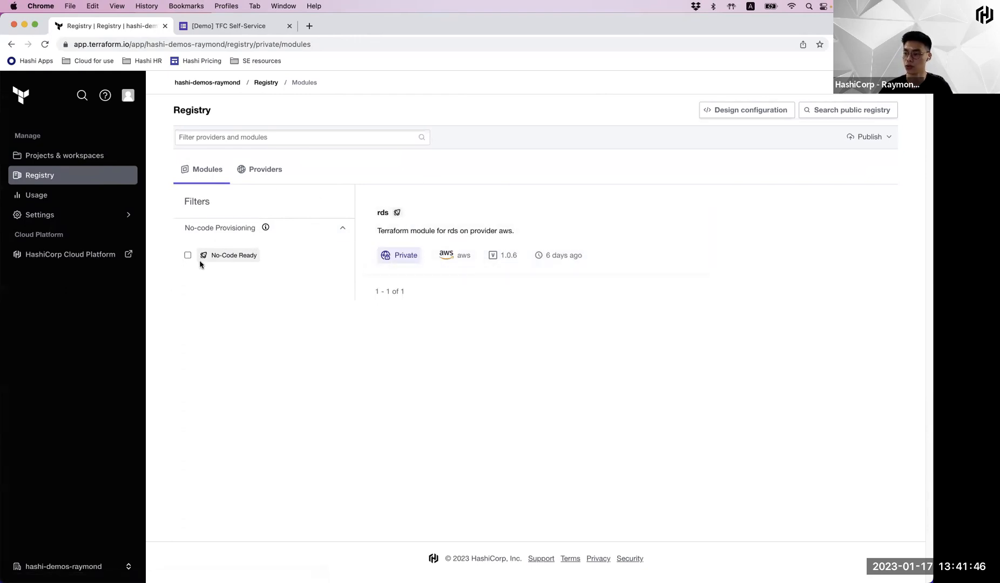
{"action": "mouse_move", "coordinate": [496, 219]}
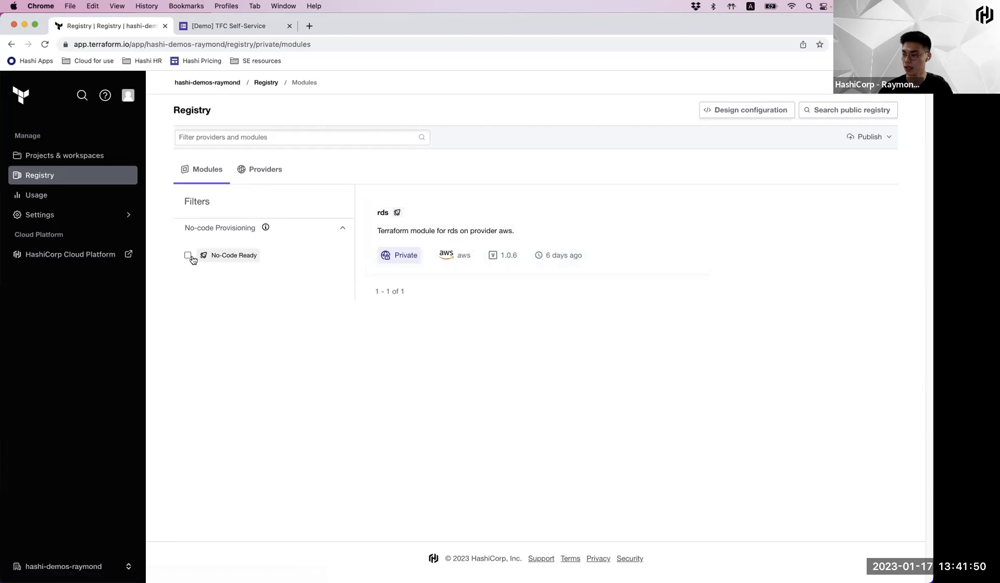
{"action": "left_click", "coordinate": [188, 254]}
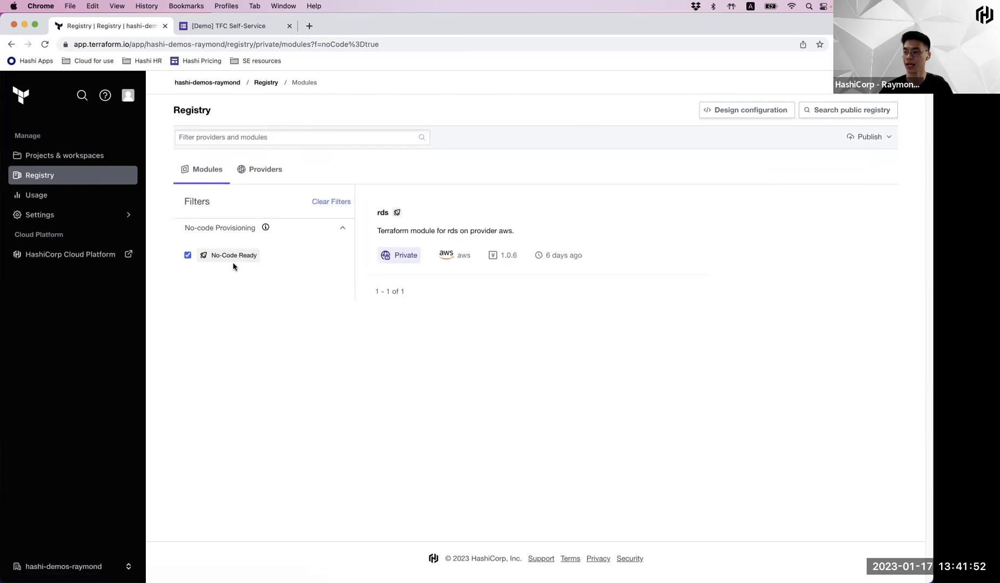
{"action": "mouse_move", "coordinate": [427, 247]}
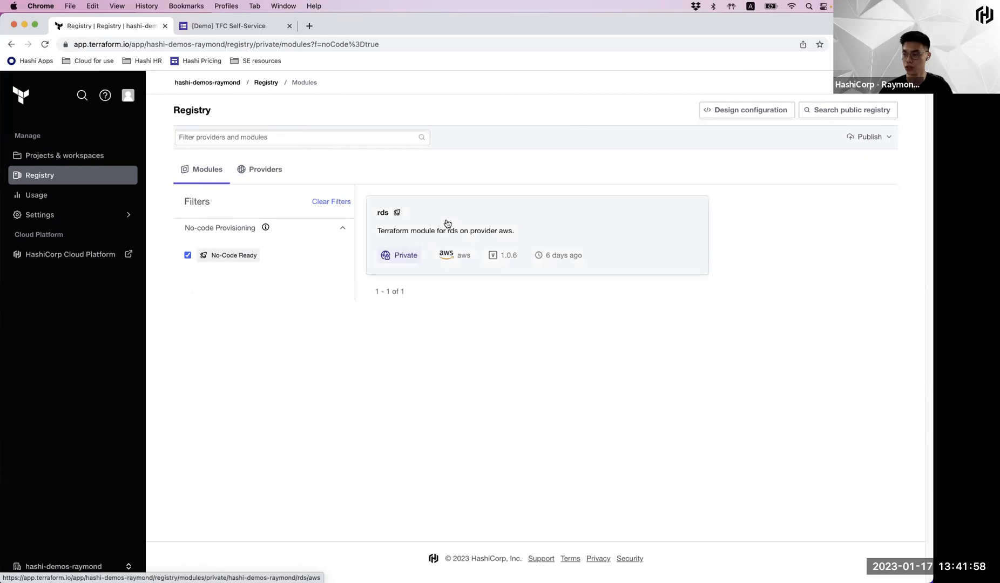
{"action": "mouse_move", "coordinate": [490, 218]}
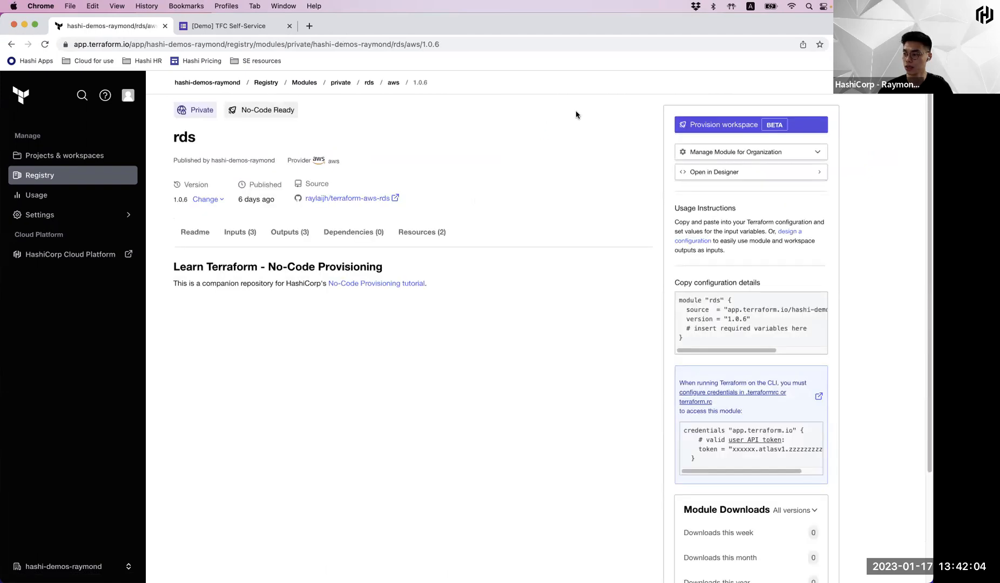
{"action": "mouse_move", "coordinate": [671, 116]}
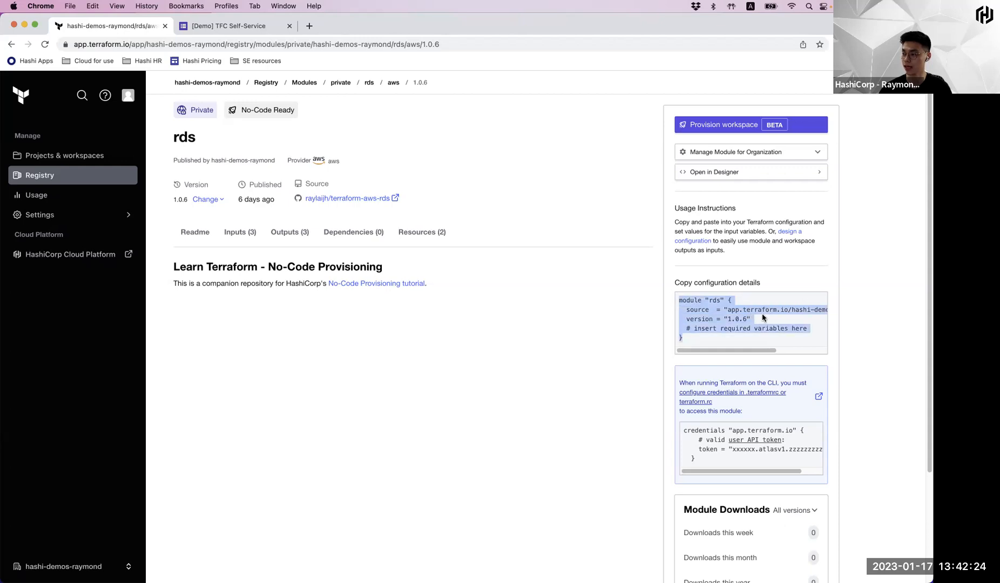
{"action": "mouse_move", "coordinate": [756, 319]}
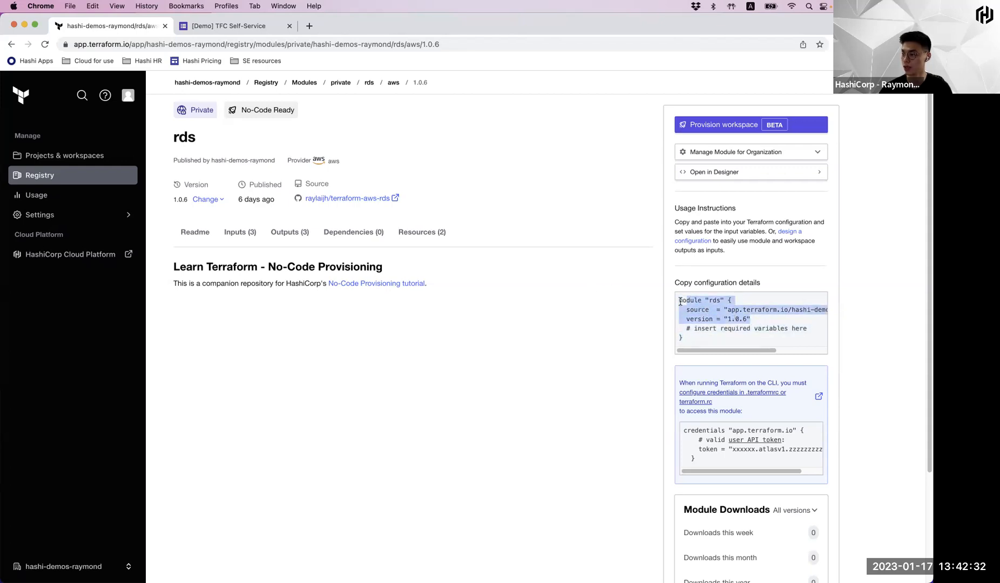
Start provisioning a new workspace from the rds module, reaching its inputs form
{"action": "left_click", "coordinate": [596, 308]}
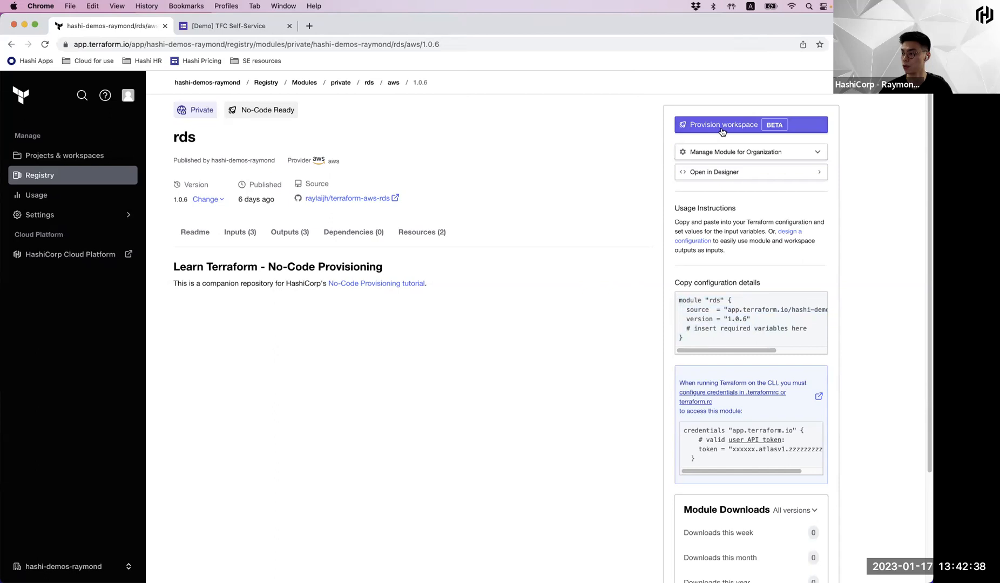
{"action": "left_click", "coordinate": [722, 125]}
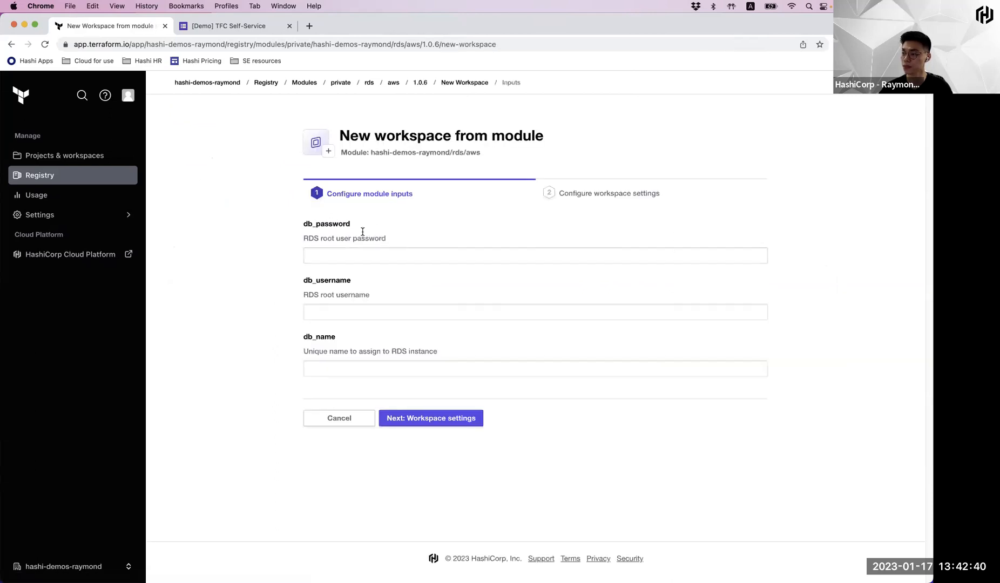
{"action": "left_click", "coordinate": [534, 255]}
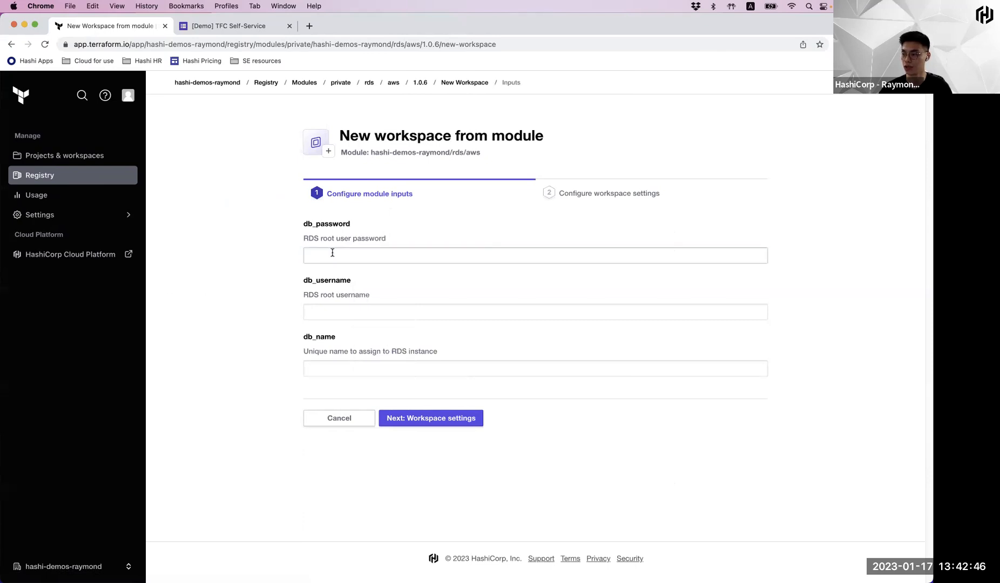
{"action": "left_click", "coordinate": [535, 255]}
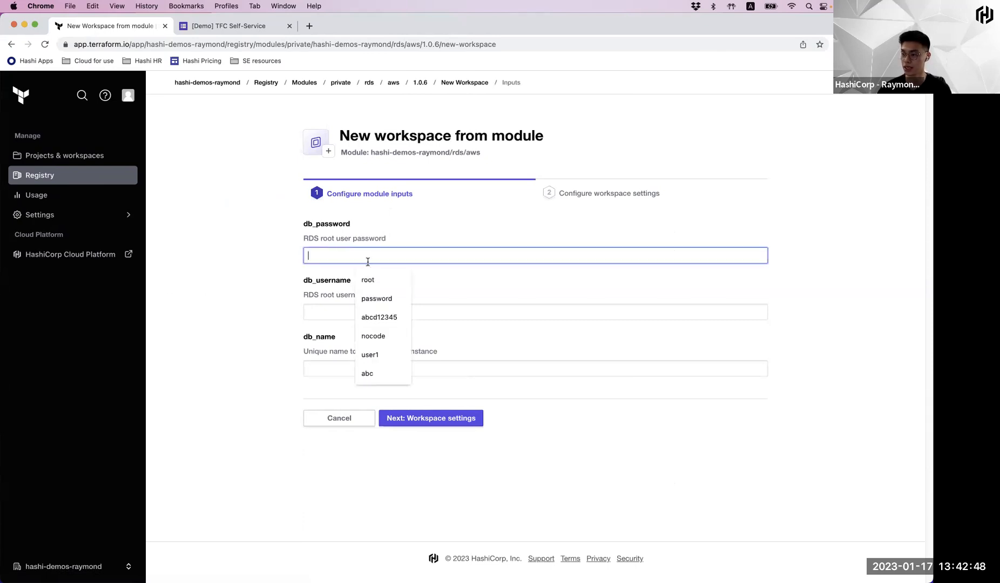
{"action": "left_click", "coordinate": [379, 318]}
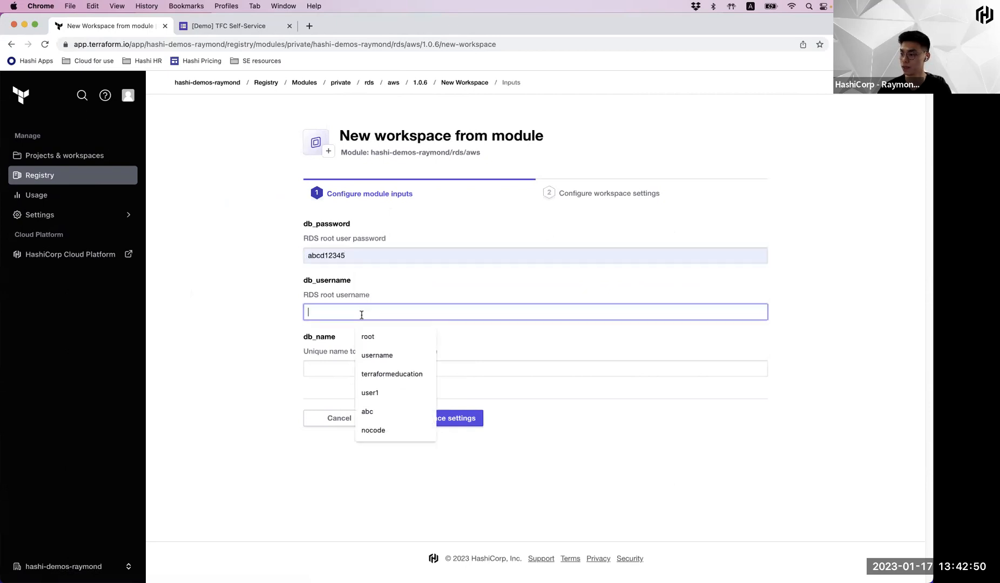
{"action": "left_click", "coordinate": [376, 356]}
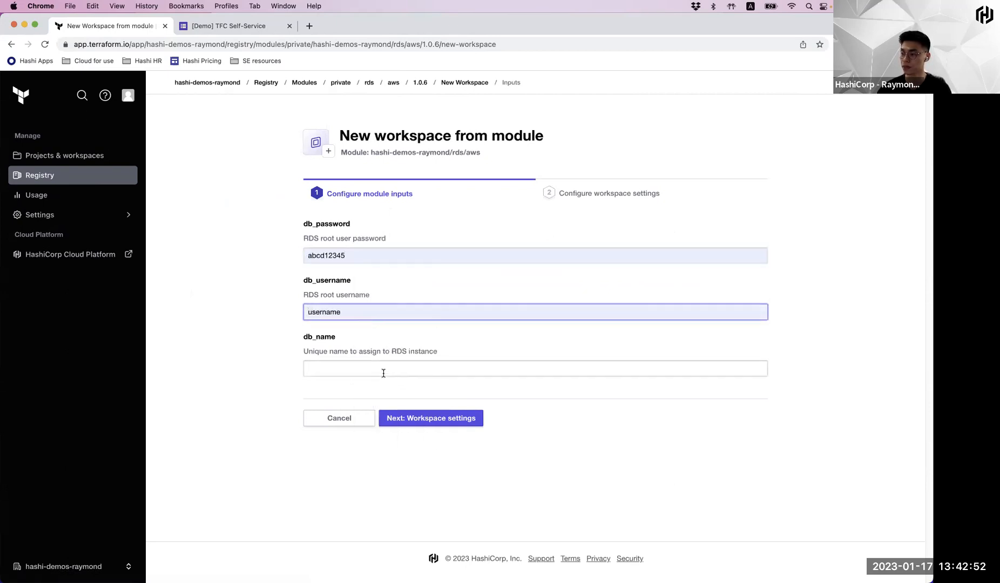
{"action": "type", "text": "nocodedemo"}
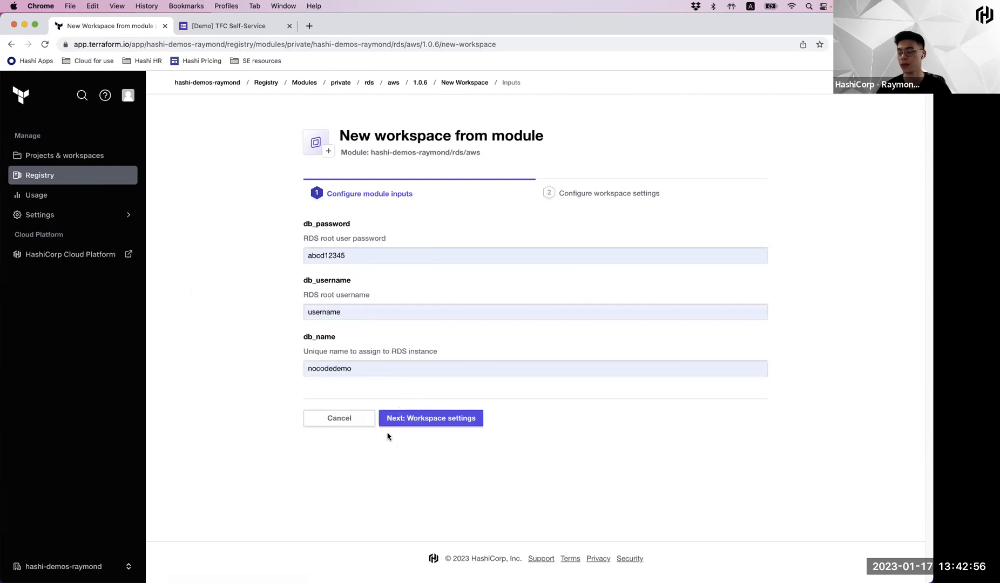
{"action": "left_click", "coordinate": [431, 418]}
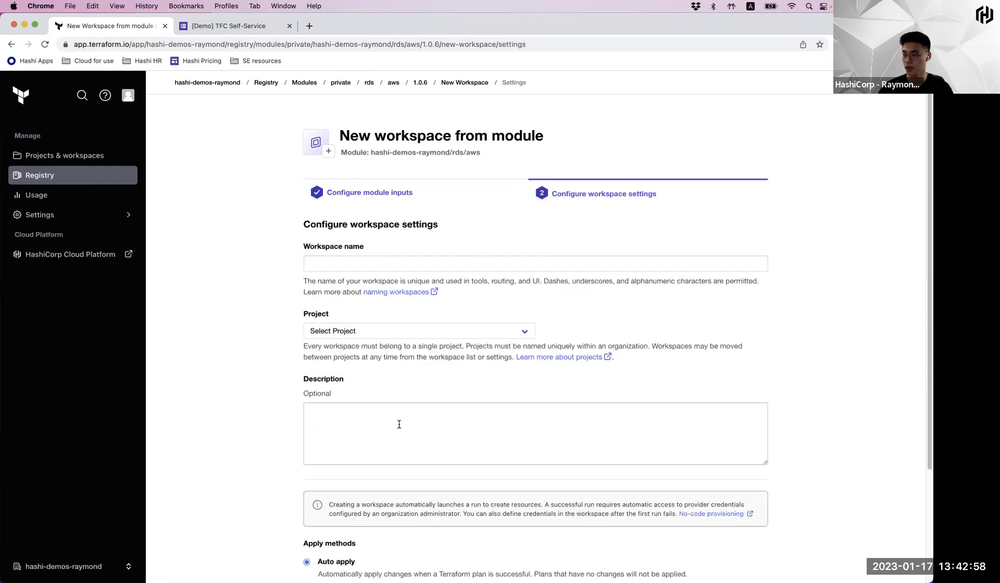
Create workspace no-code-demo in the snapshot project with Auto apply
{"action": "type", "text": "no-code-demo"}
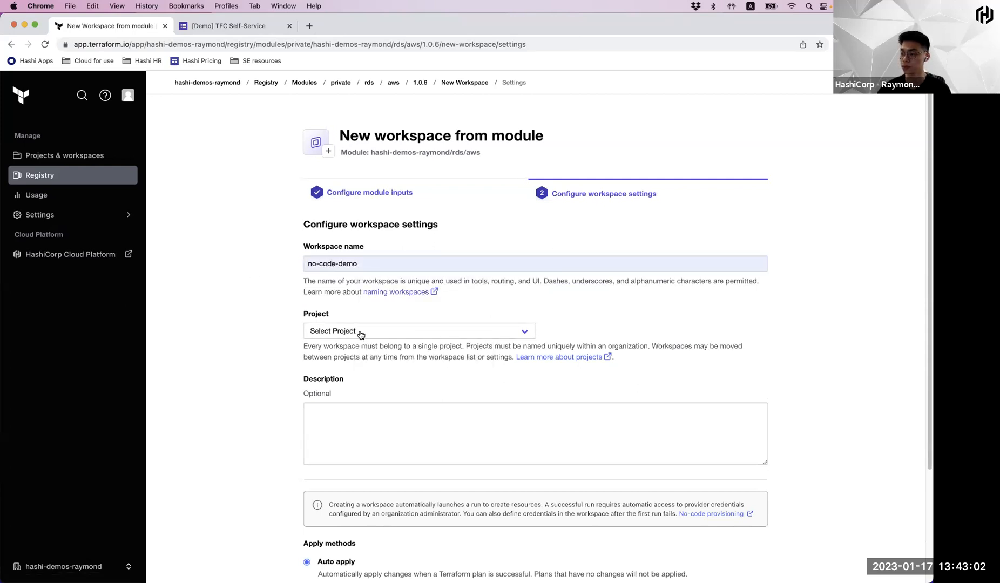
{"action": "left_click", "coordinate": [418, 331]}
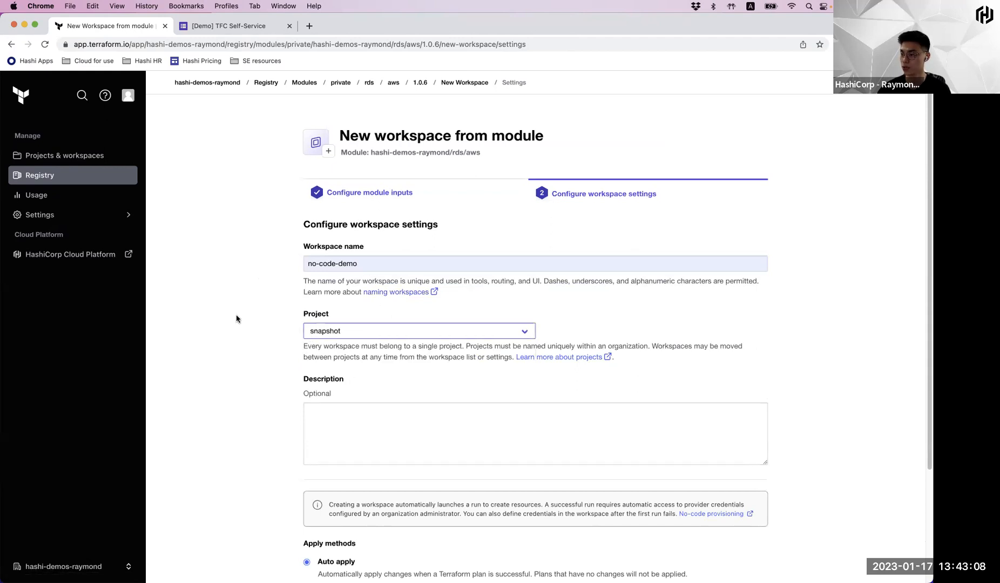
{"action": "scroll", "scroll_direction": "down", "scroll_amount": 3}
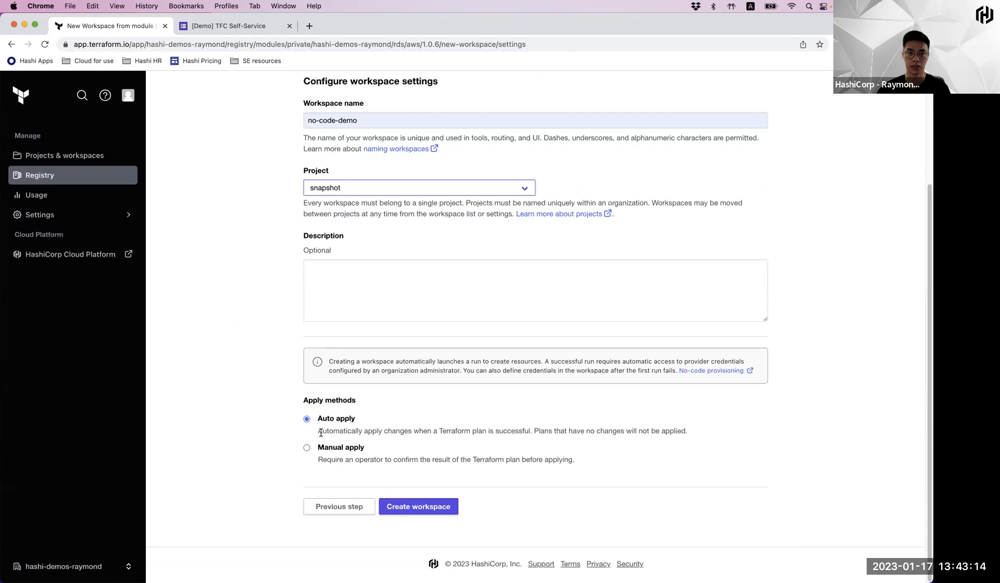
{"action": "mouse_move", "coordinate": [246, 389]}
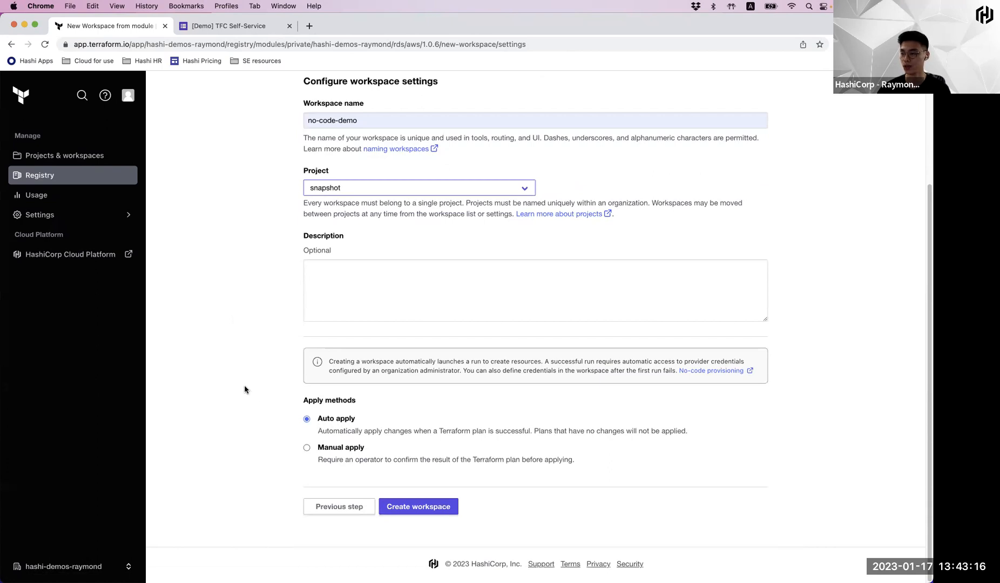
{"action": "mouse_move", "coordinate": [204, 315]}
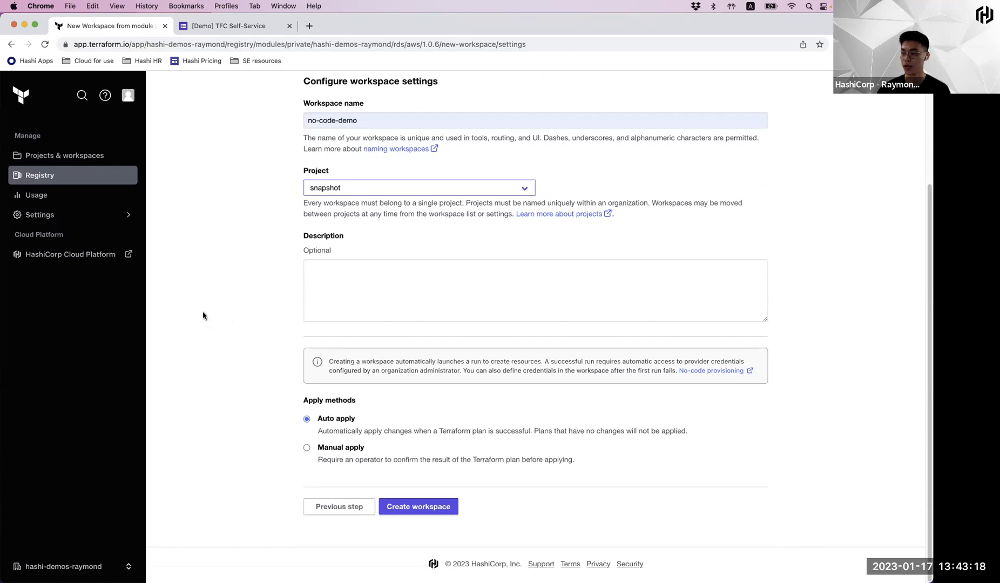
{"action": "mouse_move", "coordinate": [201, 307]}
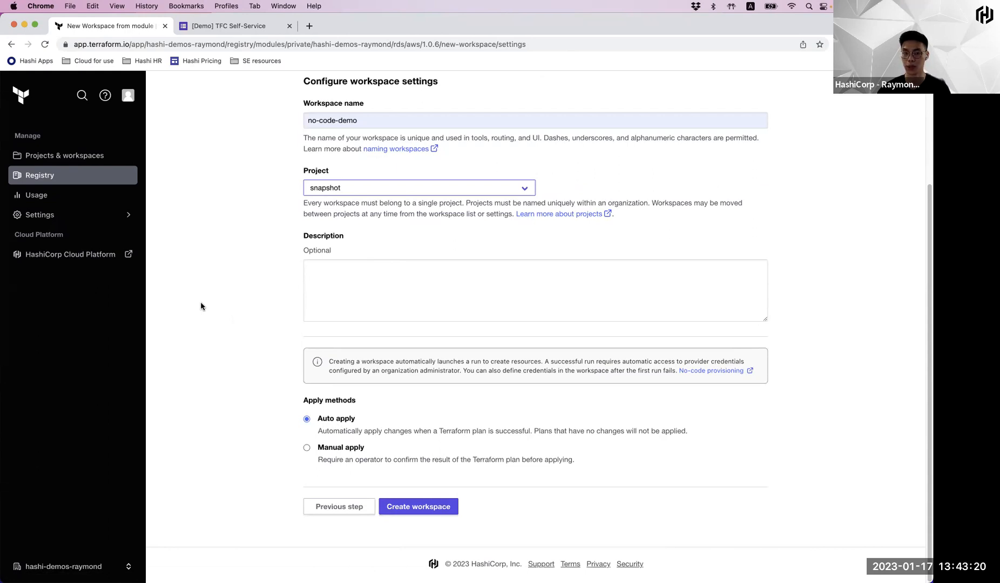
{"action": "mouse_move", "coordinate": [375, 424]}
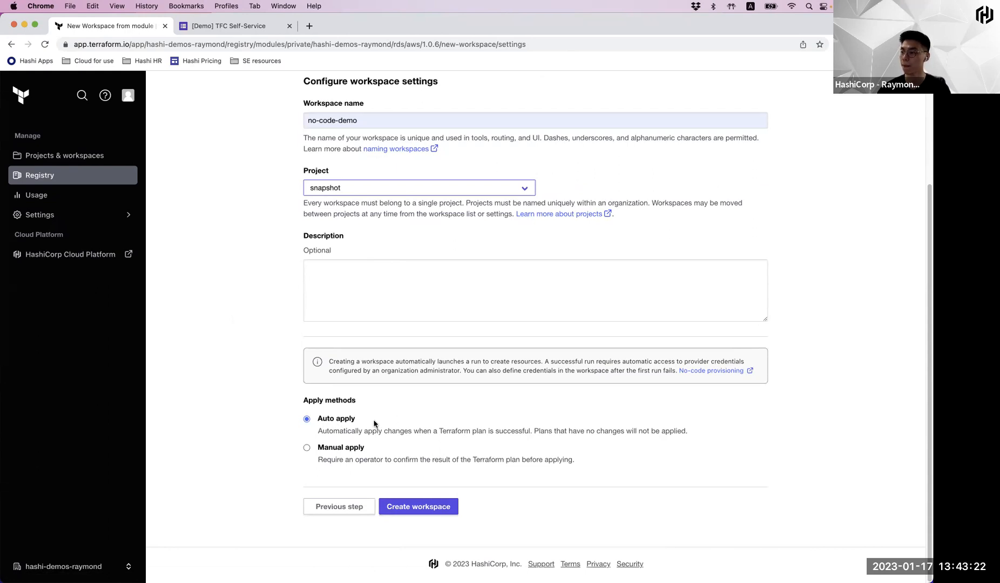
{"action": "left_click", "coordinate": [418, 506]}
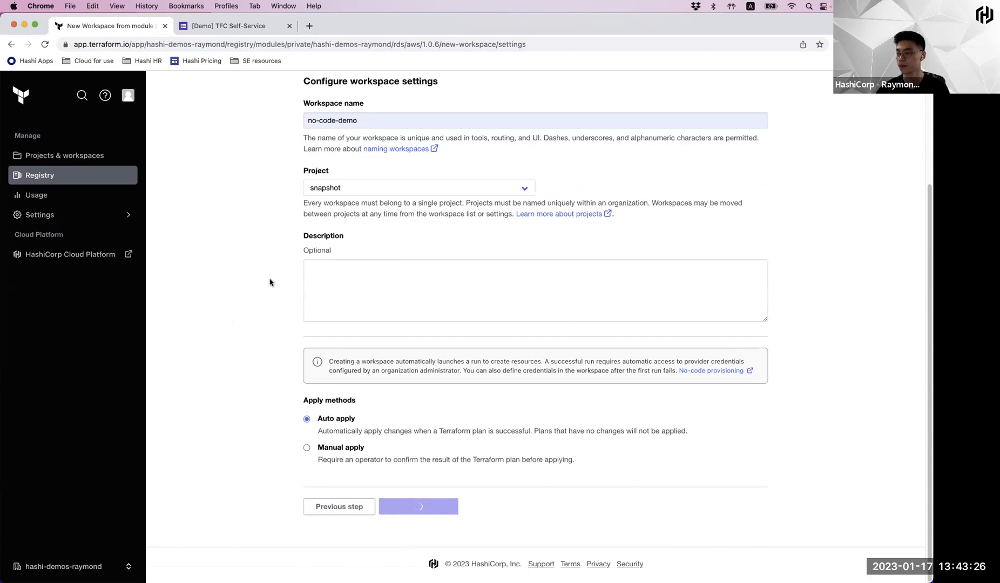
{"action": "left_click", "coordinate": [418, 507]}
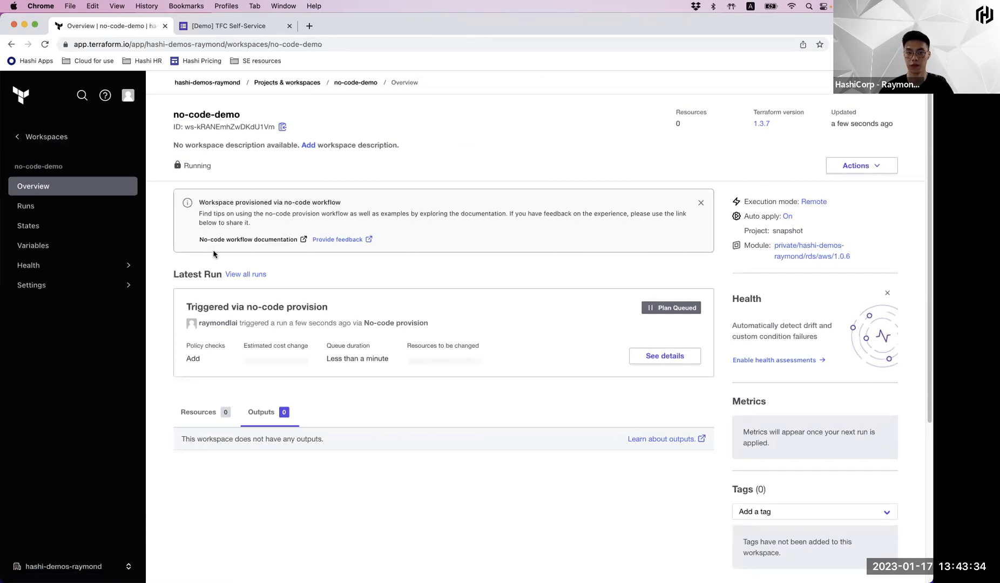
{"action": "mouse_move", "coordinate": [183, 300]}
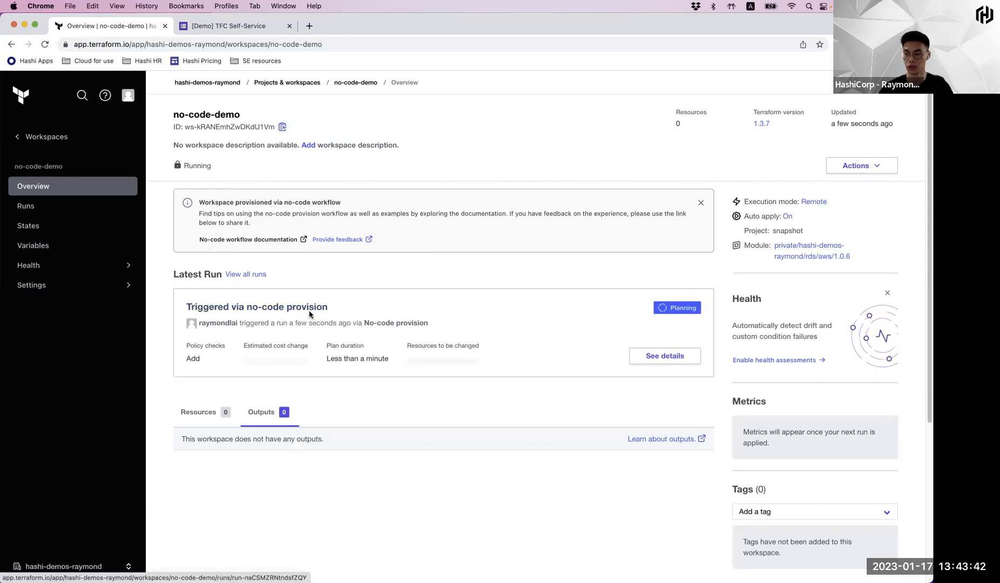
{"action": "mouse_move", "coordinate": [309, 273]}
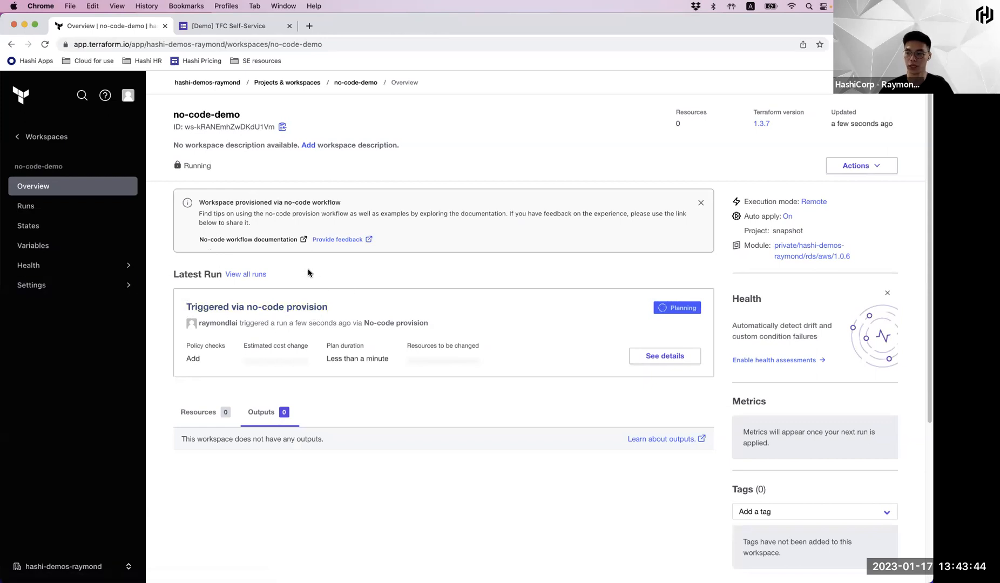
{"action": "mouse_move", "coordinate": [178, 215]}
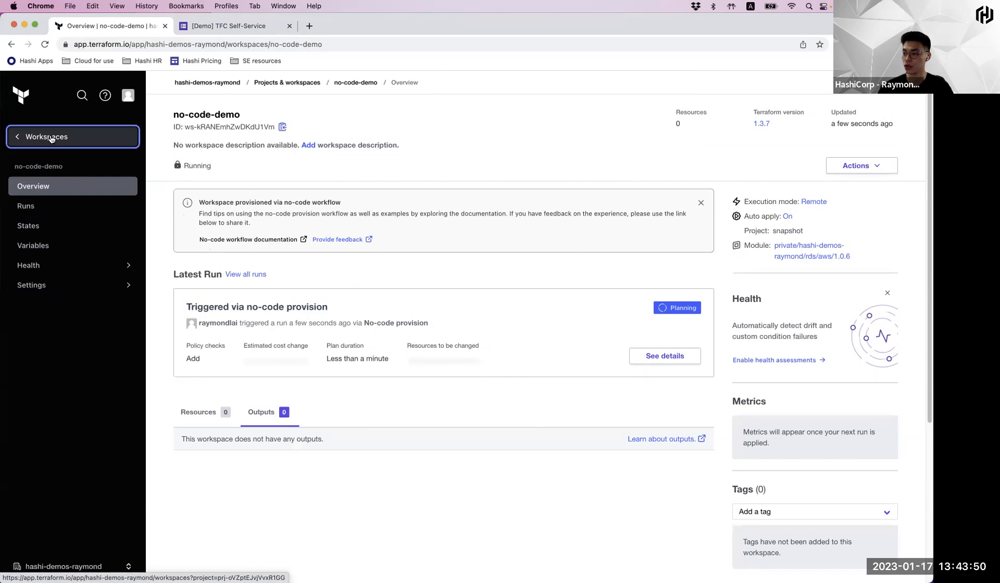
Return to the Projects & workspaces list showing no-code-demo's apply queued
{"action": "left_click", "coordinate": [46, 137]}
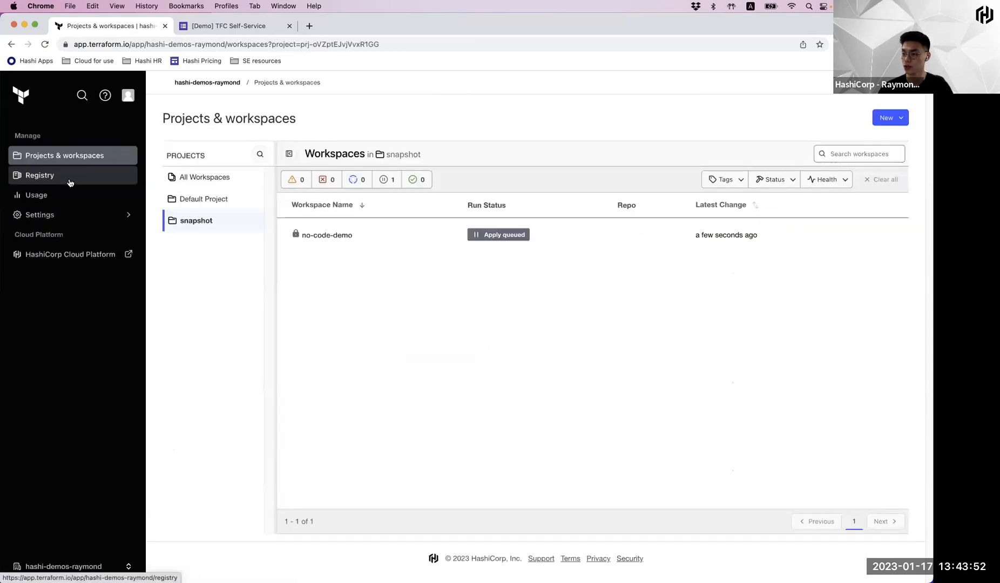
Go to the private registry and begin publishing a new module
{"action": "left_click", "coordinate": [40, 175]}
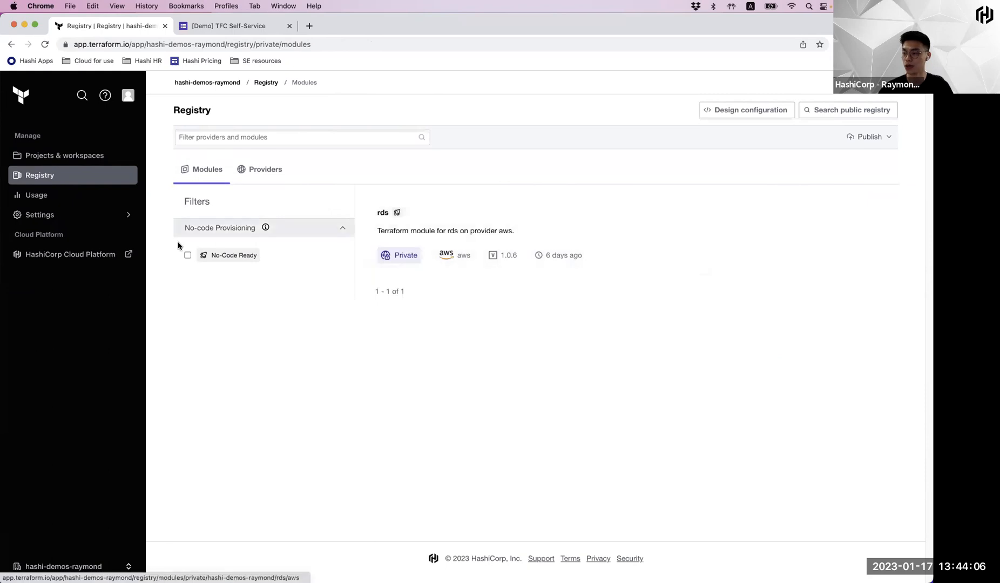
{"action": "mouse_move", "coordinate": [199, 270]}
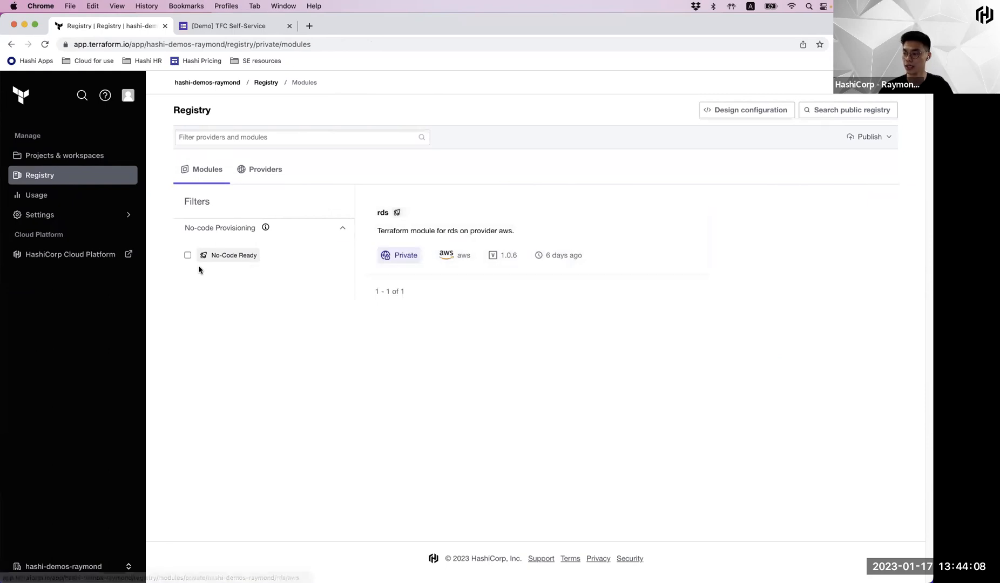
{"action": "mouse_move", "coordinate": [442, 220]}
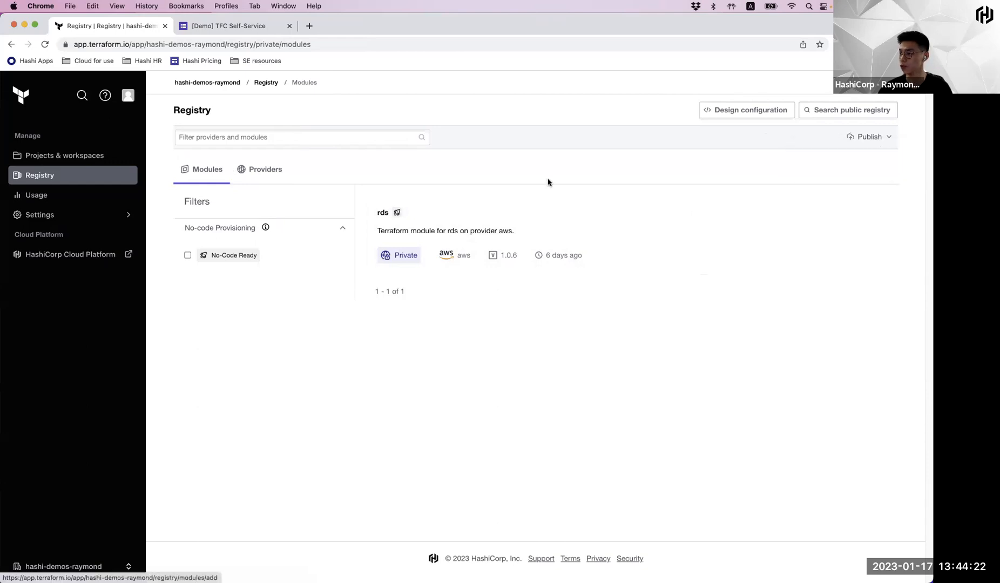
{"action": "left_click", "coordinate": [868, 137]}
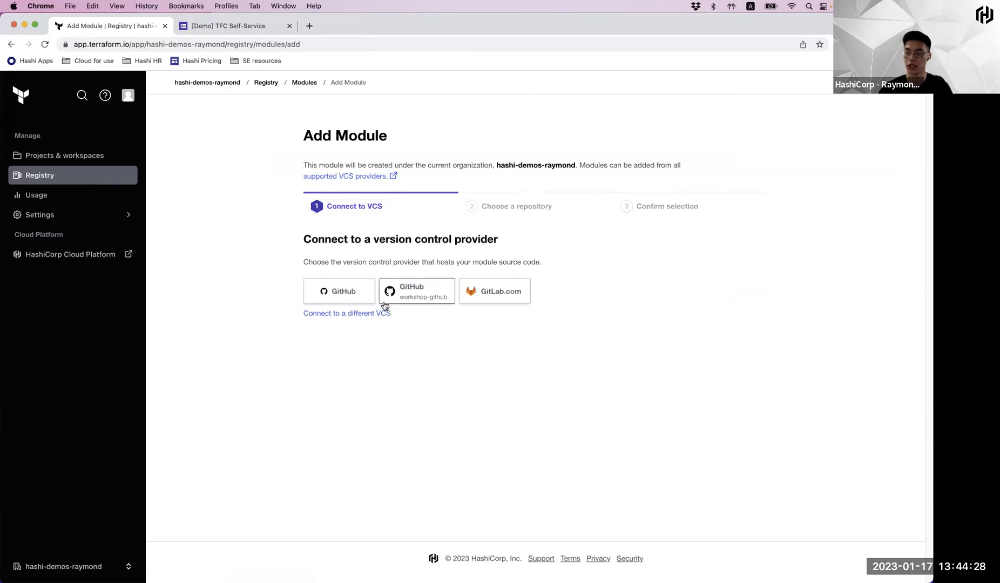
{"action": "mouse_move", "coordinate": [355, 306]}
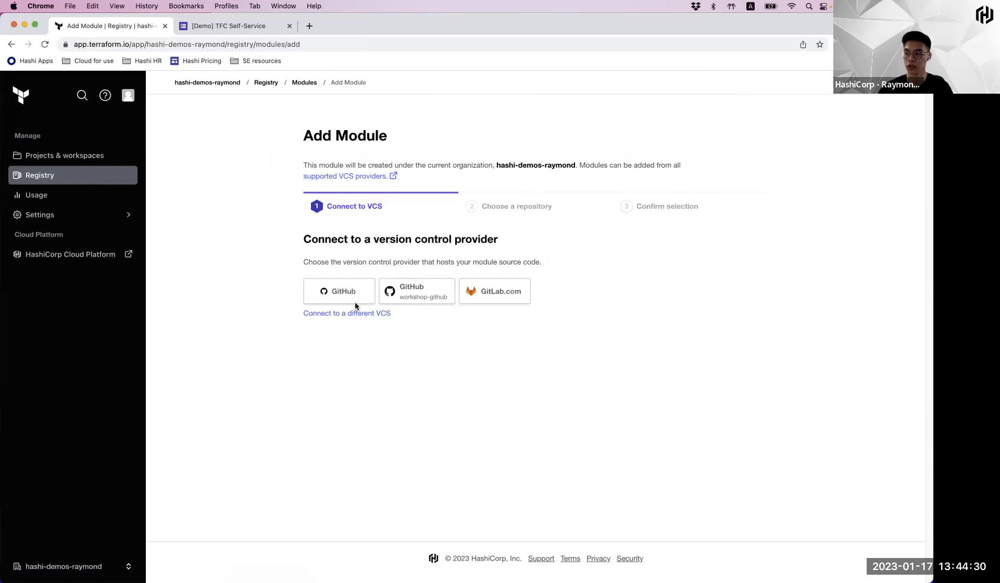
{"action": "mouse_move", "coordinate": [417, 292]}
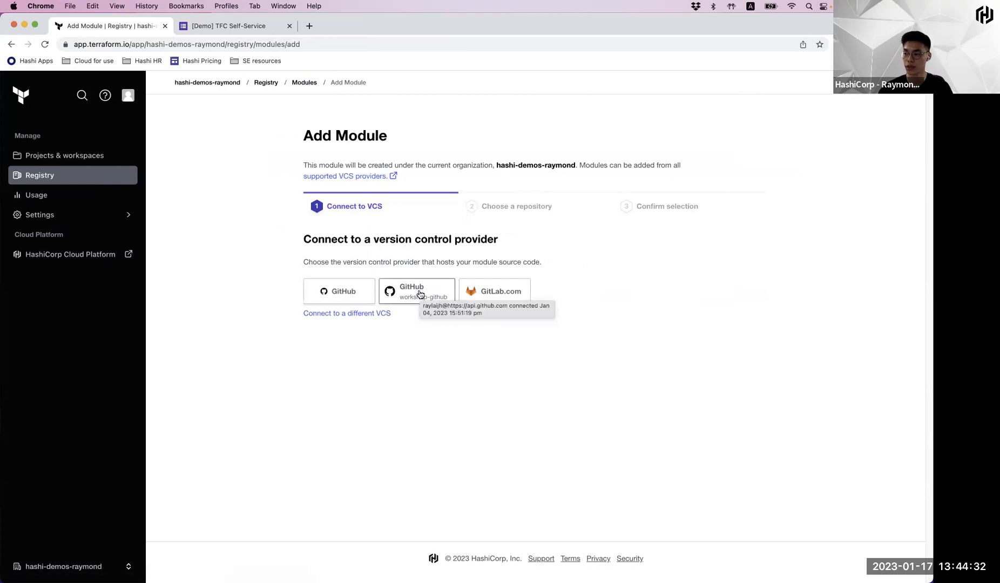
Choose the raylaijh/terraform-aws-ec2 repository from the workshop GitHub connection as module source
{"action": "left_click", "coordinate": [417, 290]}
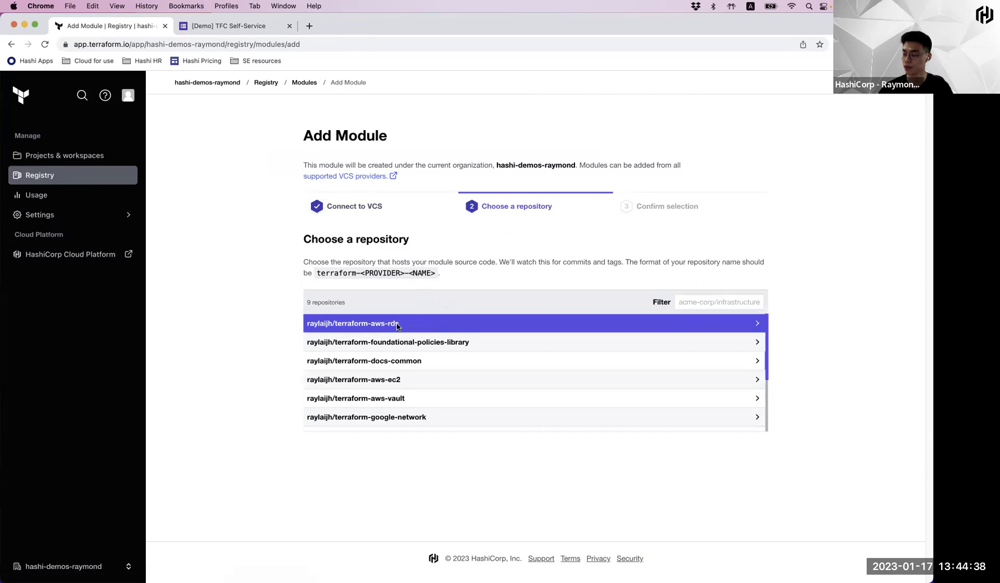
{"action": "left_click", "coordinate": [353, 324]}
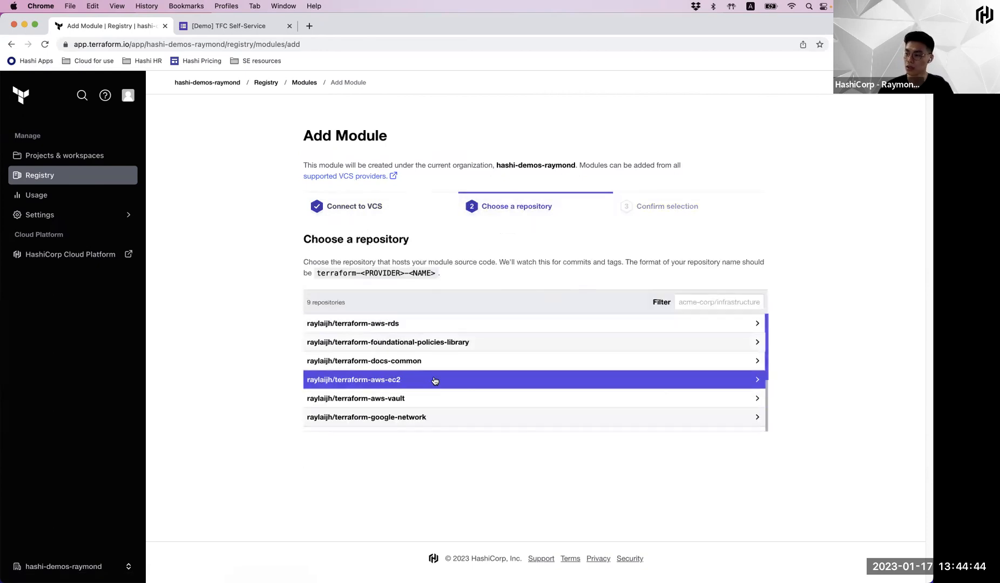
{"action": "left_click", "coordinate": [354, 380]}
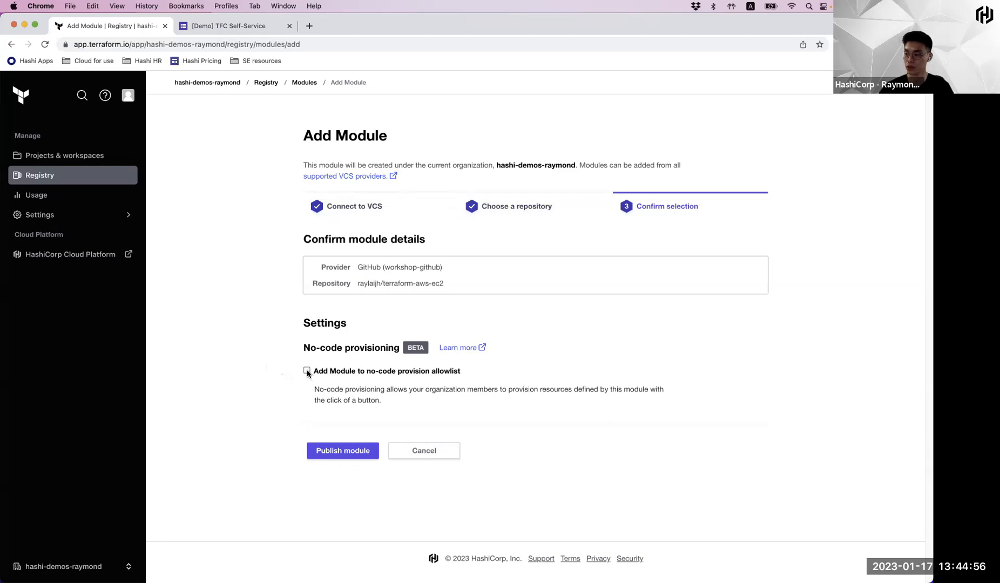
Publish the ec2 module with 'Add Module to no-code provision allowlist' enabled
{"action": "left_click", "coordinate": [306, 371]}
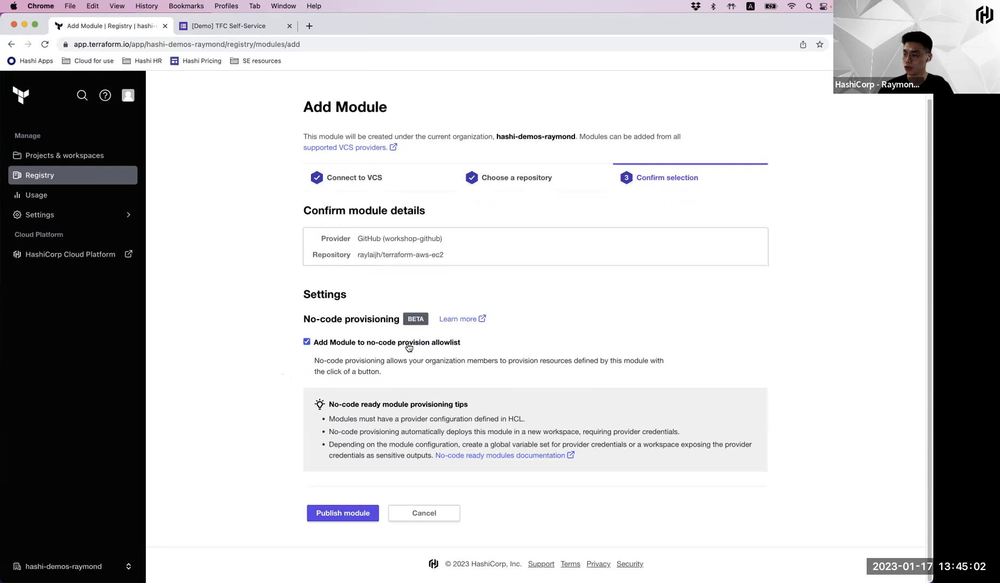
{"action": "mouse_move", "coordinate": [428, 423]}
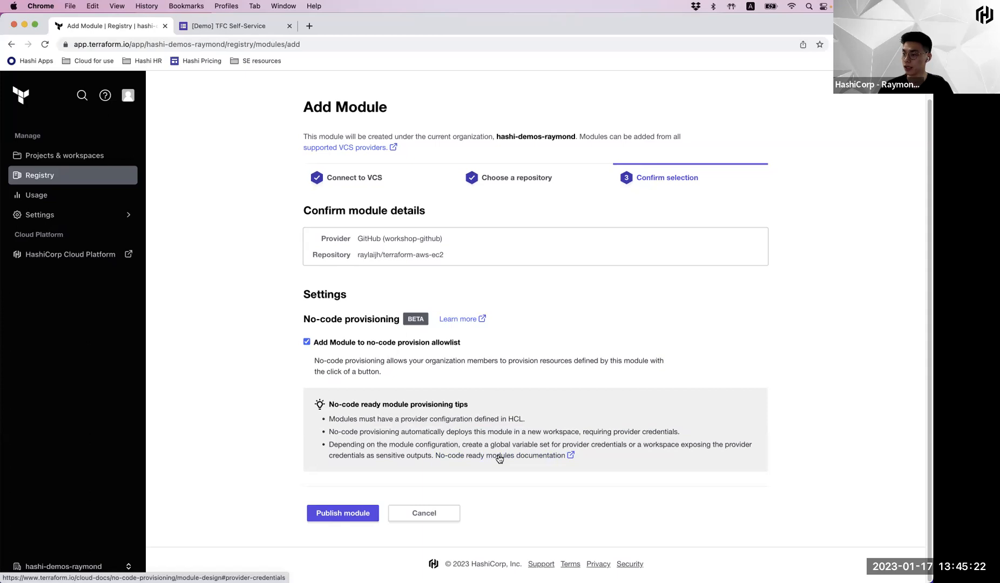
{"action": "mouse_move", "coordinate": [492, 450]}
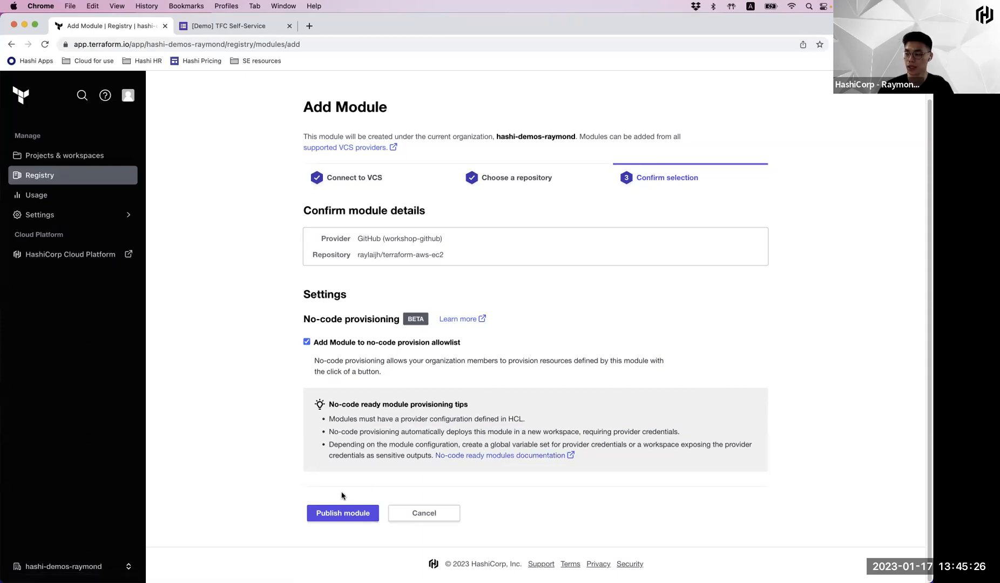
{"action": "left_click", "coordinate": [343, 513]}
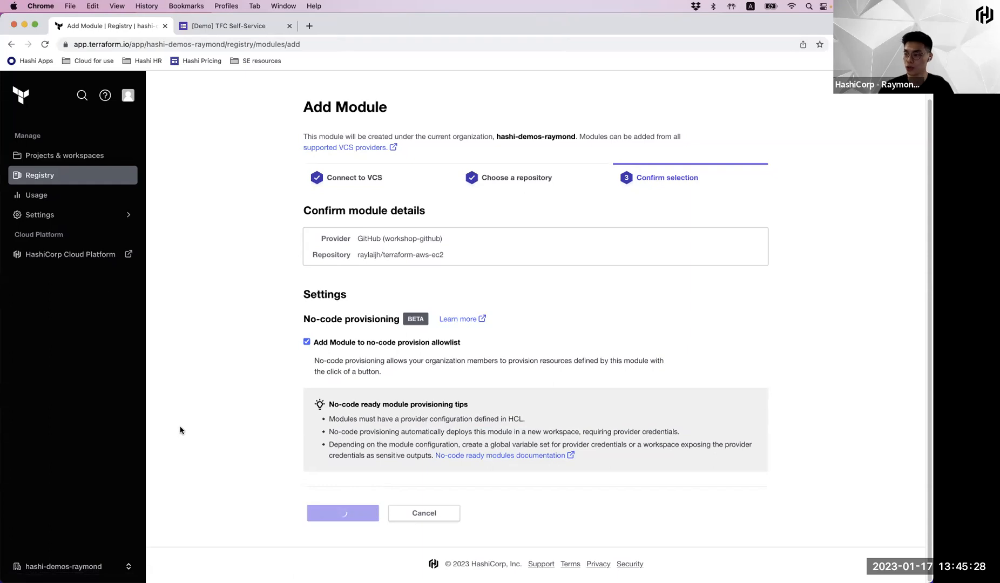
{"action": "left_click", "coordinate": [342, 513]}
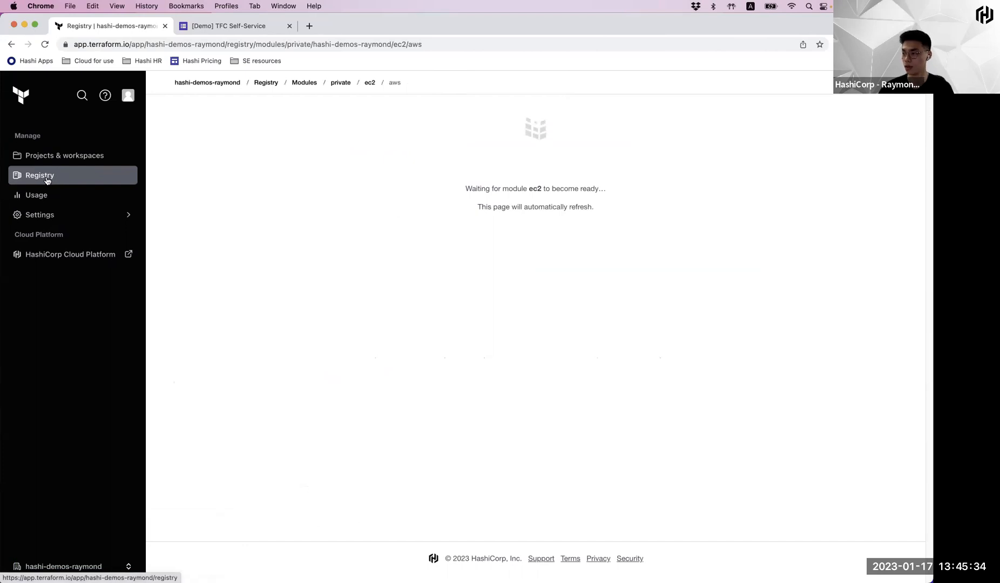
{"action": "mouse_move", "coordinate": [61, 185]}
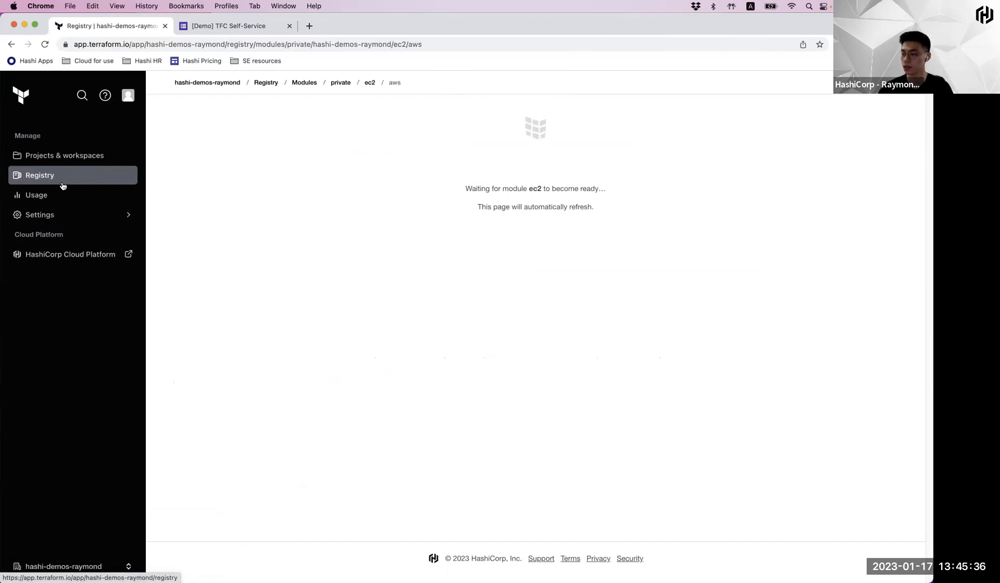
{"action": "mouse_move", "coordinate": [64, 155]}
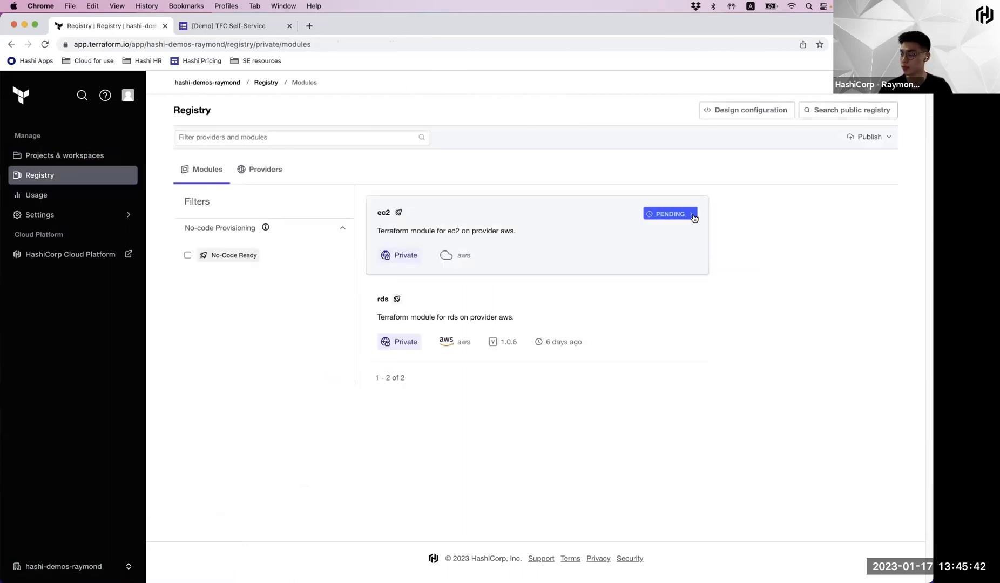
{"action": "mouse_move", "coordinate": [193, 285]}
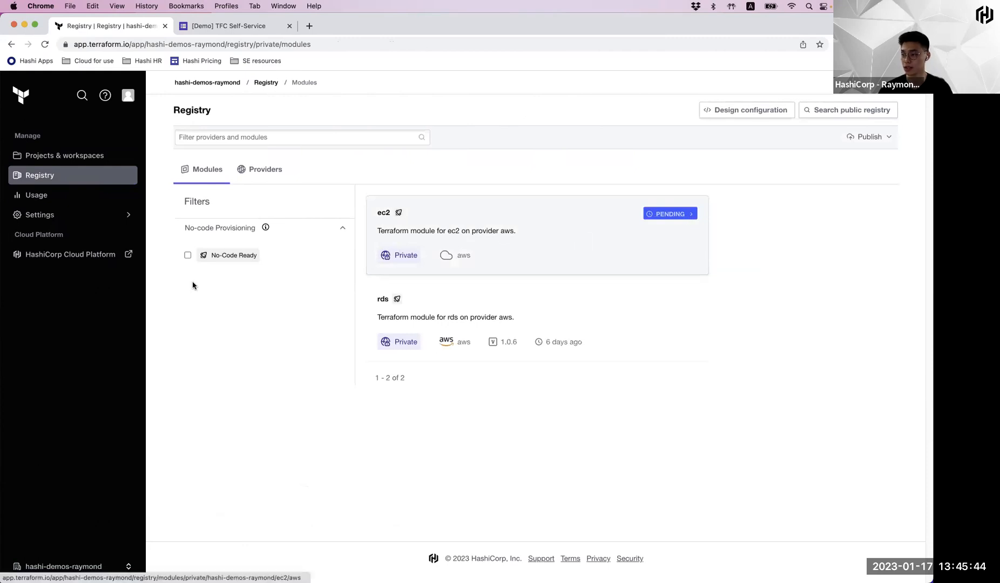
{"action": "mouse_move", "coordinate": [505, 234]}
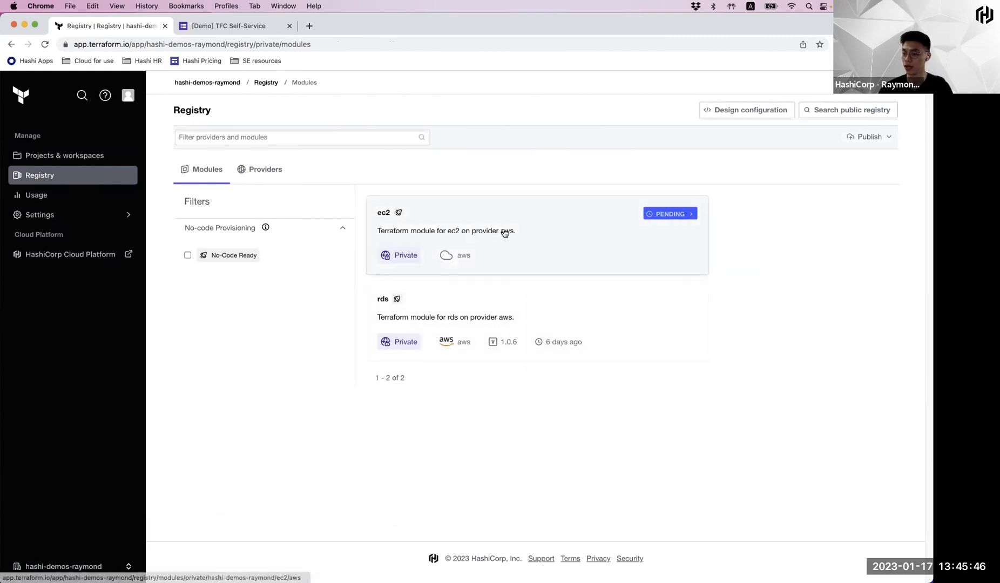
{"action": "mouse_move", "coordinate": [492, 226]}
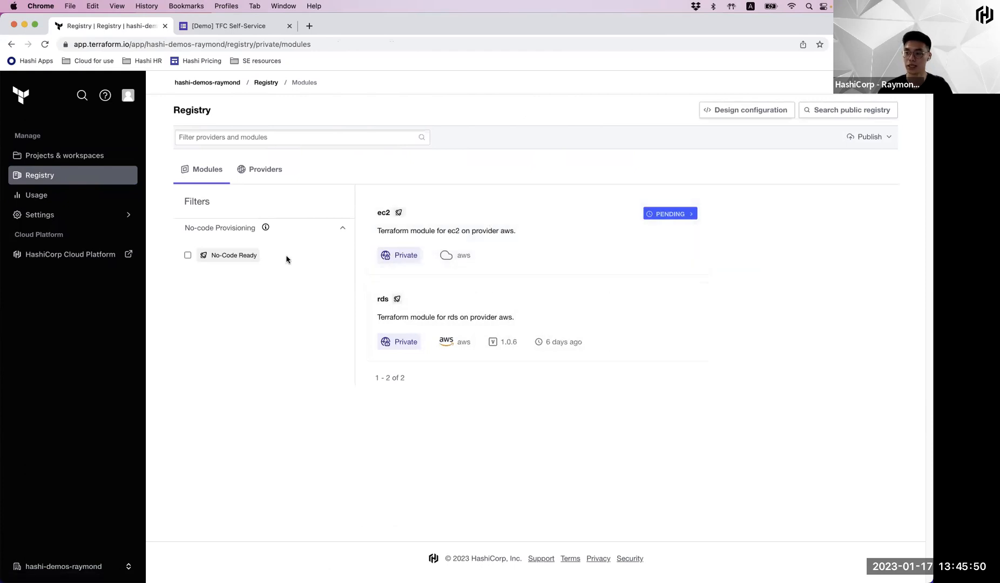
Leave the registry module list (ec2 PENDING, rds) for the Projects & workspaces page
{"action": "left_click", "coordinate": [64, 156]}
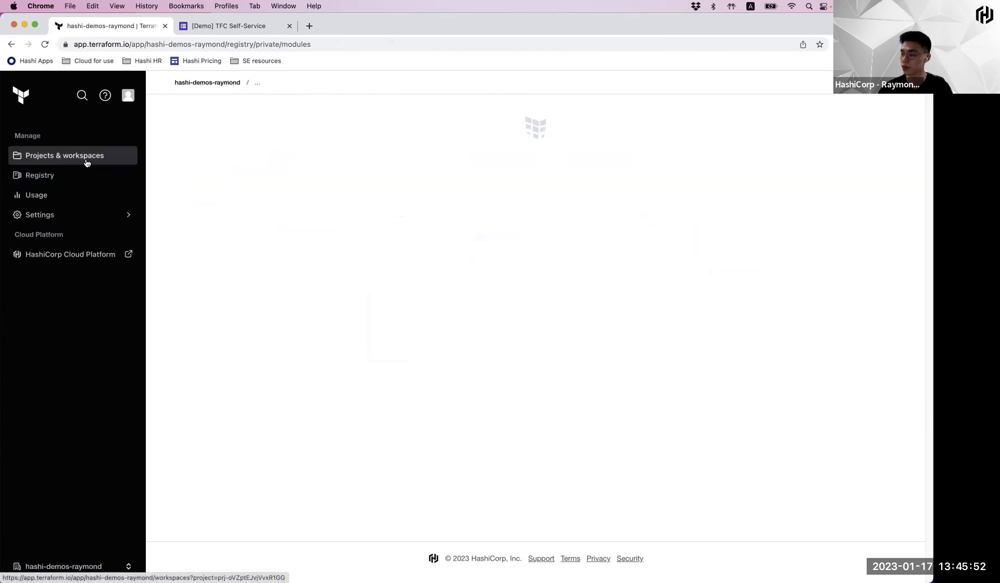
View the no-code-demo workspace's applying provision run, then show the TFC Self-Service form
{"action": "left_click", "coordinate": [64, 155]}
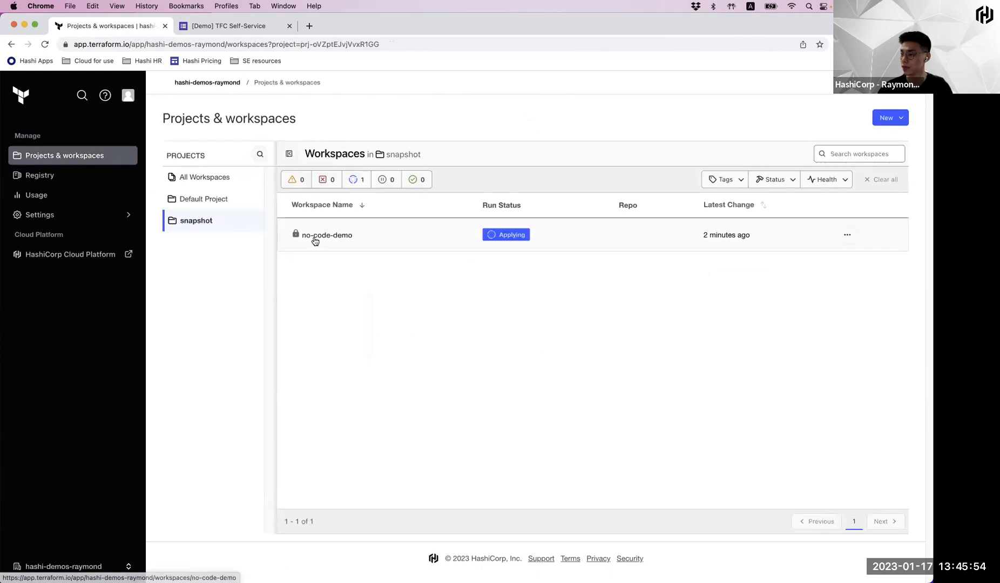
{"action": "left_click", "coordinate": [327, 235]}
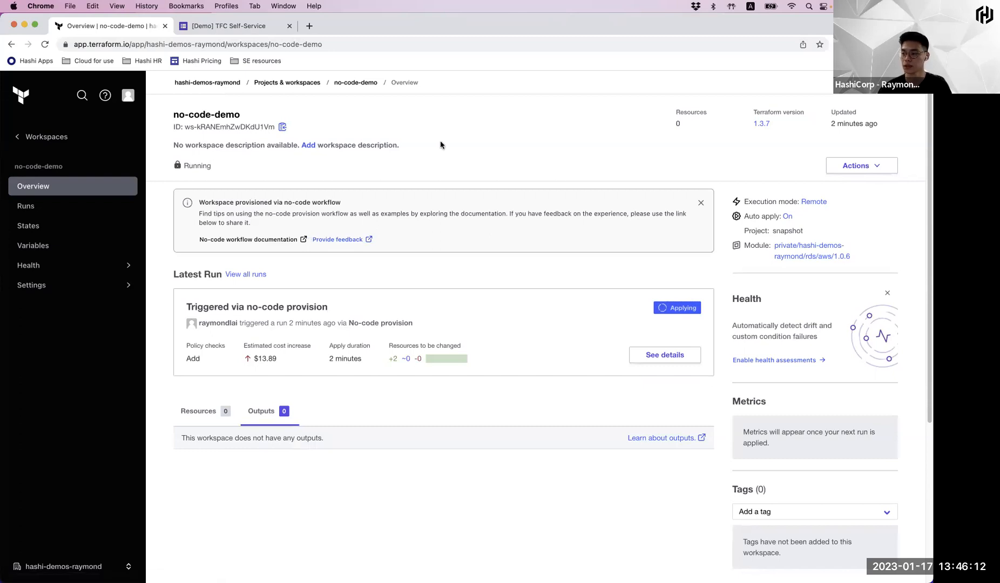
{"action": "mouse_move", "coordinate": [472, 128]}
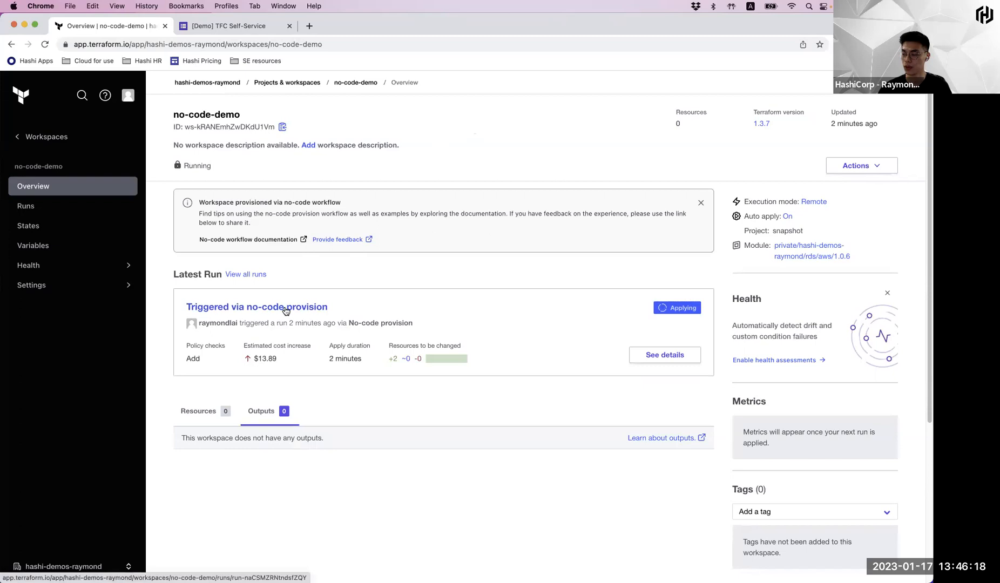
{"action": "mouse_move", "coordinate": [294, 298]}
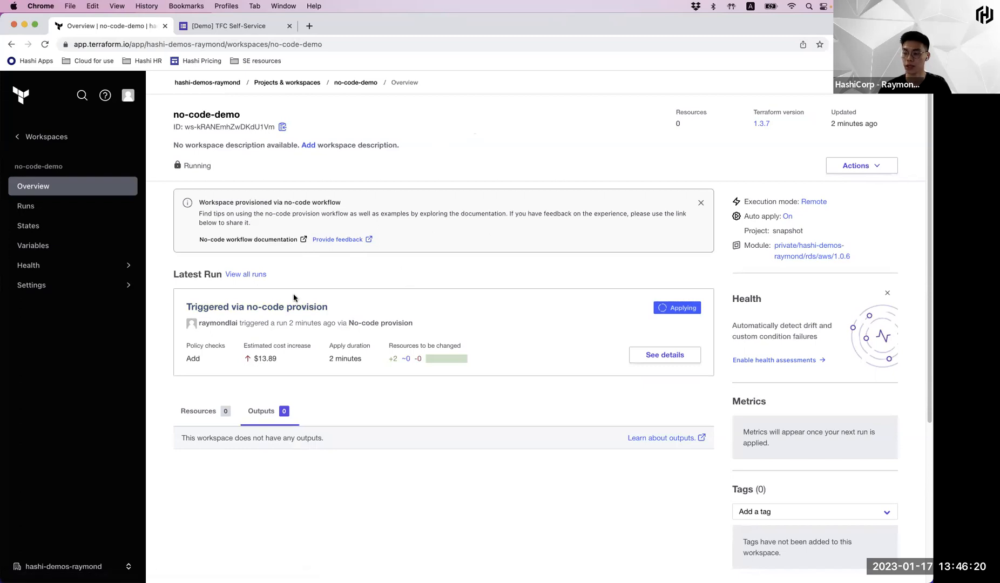
{"action": "mouse_move", "coordinate": [284, 293]}
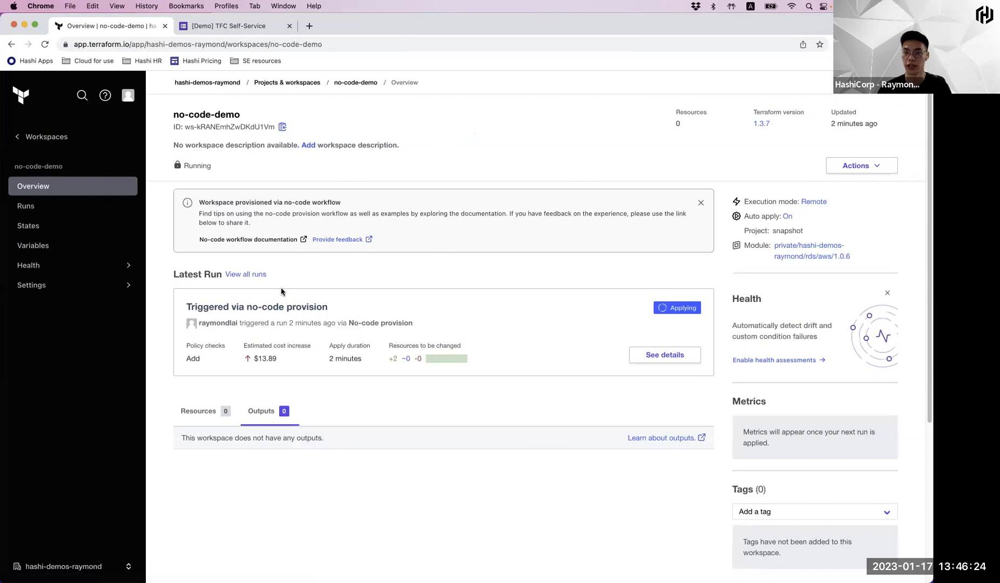
{"action": "mouse_move", "coordinate": [247, 240]}
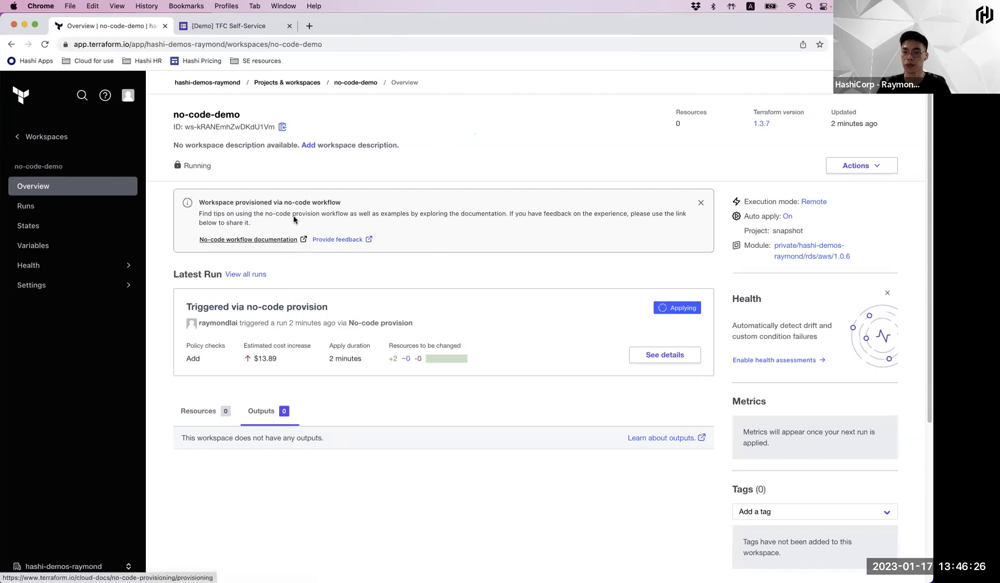
{"action": "mouse_move", "coordinate": [398, 130]}
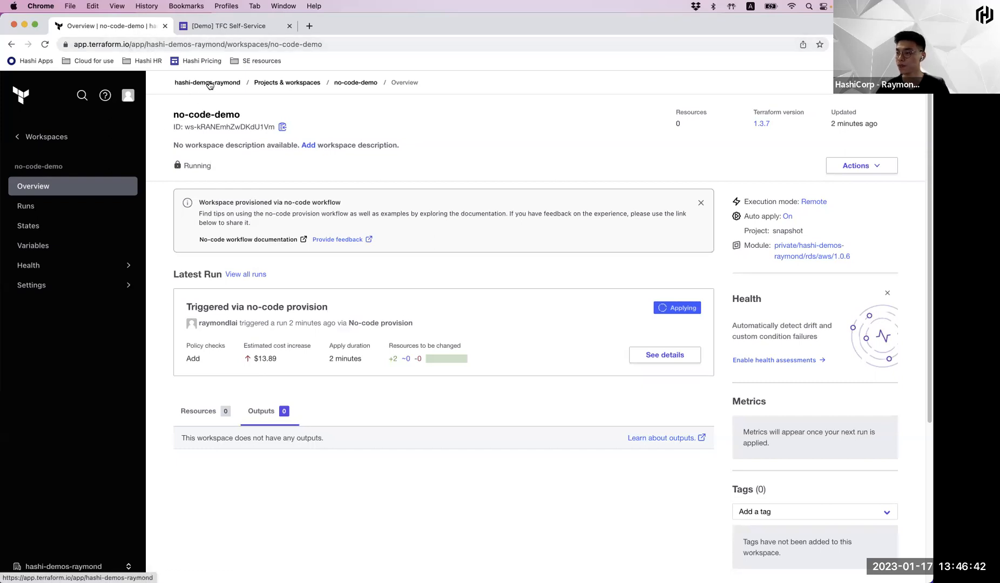
{"action": "mouse_move", "coordinate": [233, 26]}
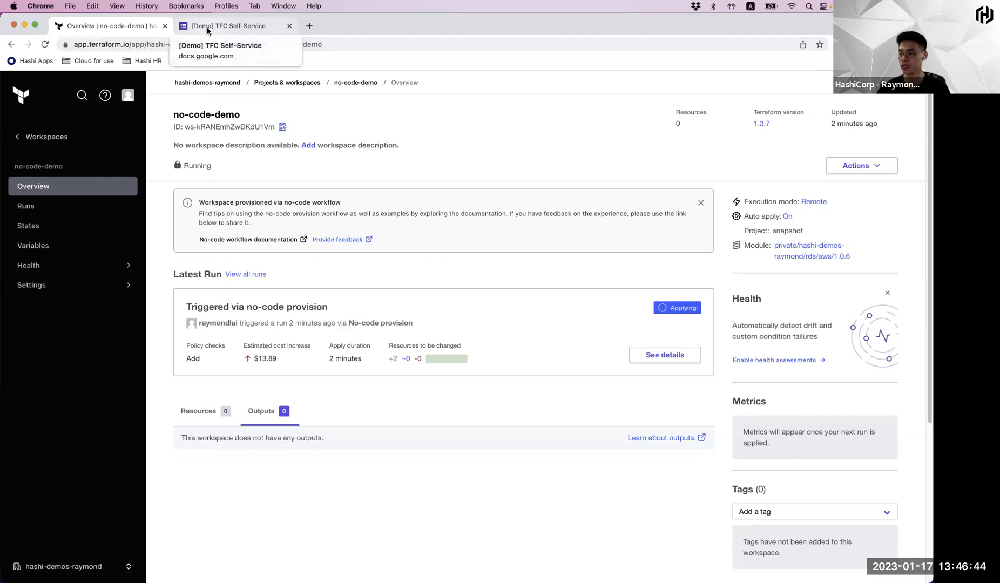
{"action": "left_click", "coordinate": [231, 25]}
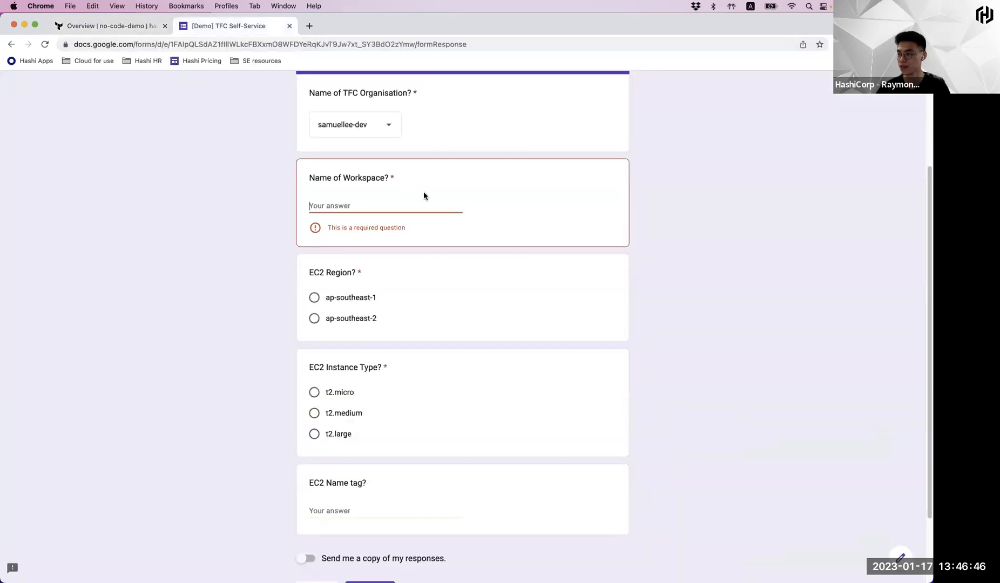
Check the no-code-demo workspace once more and restart the self-service form at its first page
{"action": "scroll", "scroll_direction": "up", "scroll_amount": 3}
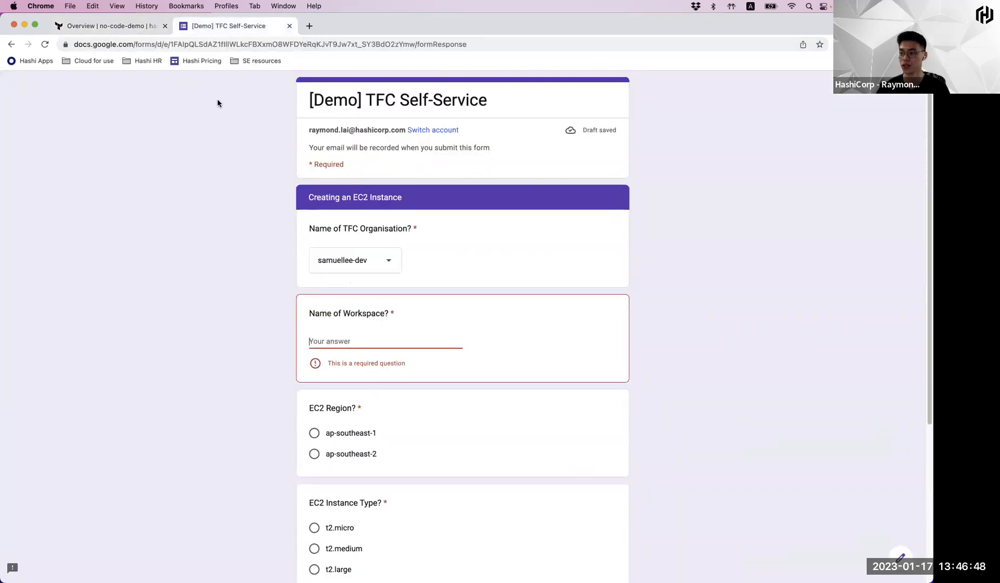
{"action": "left_click", "coordinate": [108, 26]}
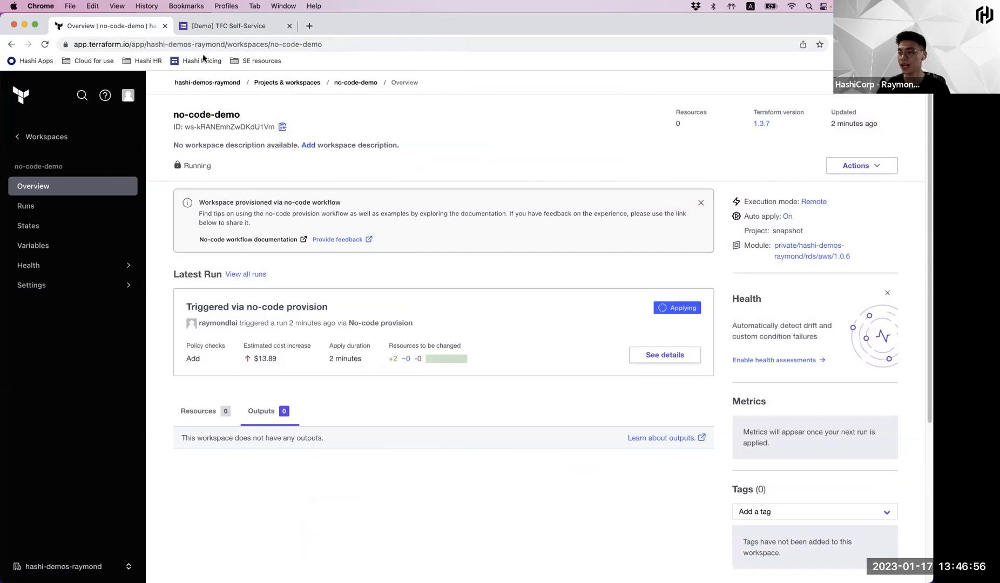
{"action": "mouse_move", "coordinate": [234, 26]}
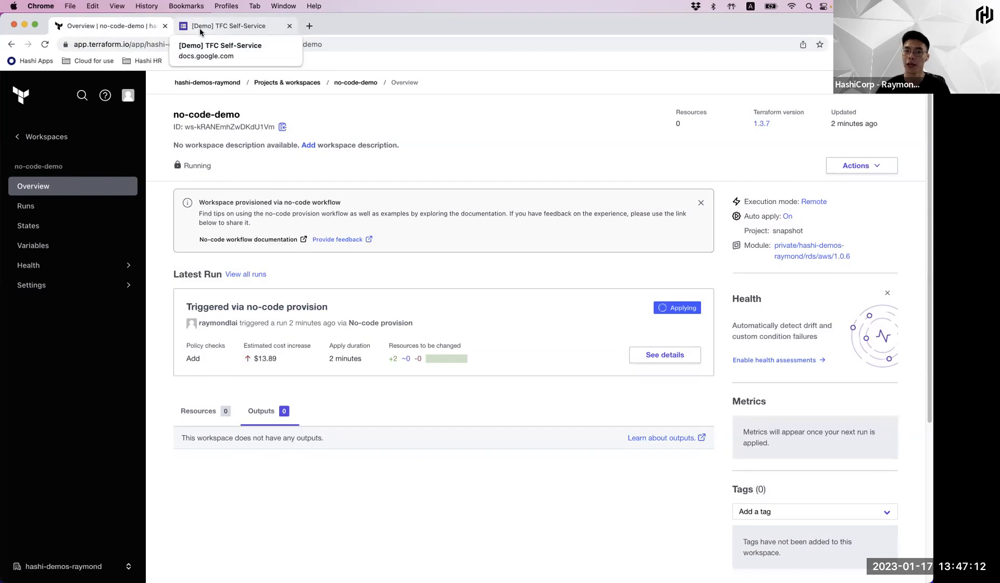
{"action": "left_click", "coordinate": [230, 26]}
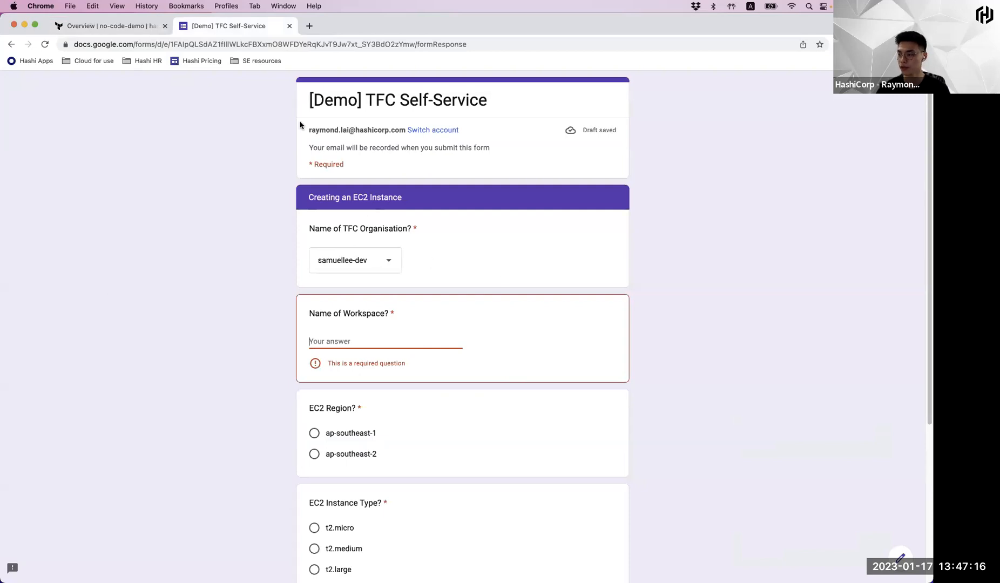
{"action": "mouse_move", "coordinate": [227, 351]}
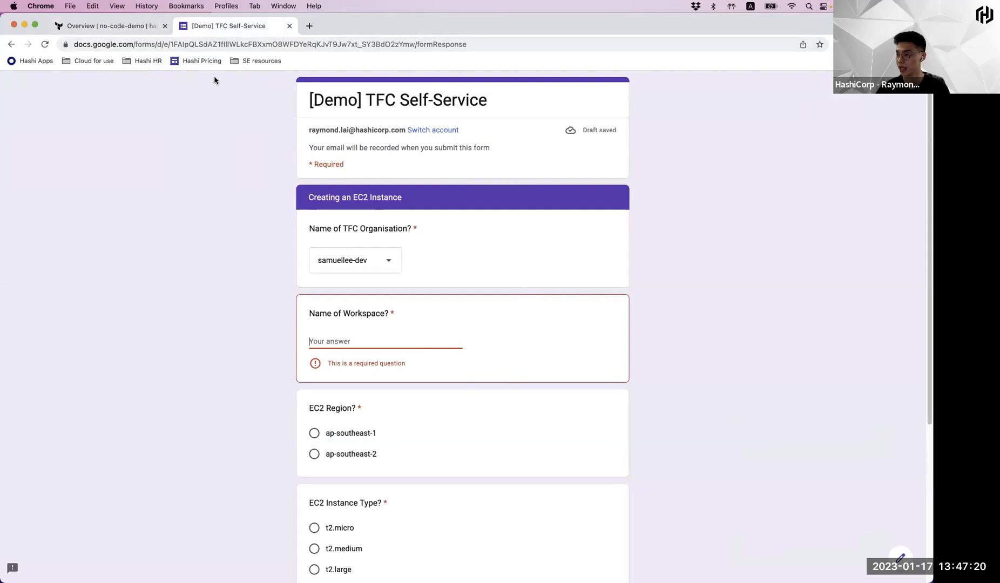
{"action": "left_click", "coordinate": [11, 44]}
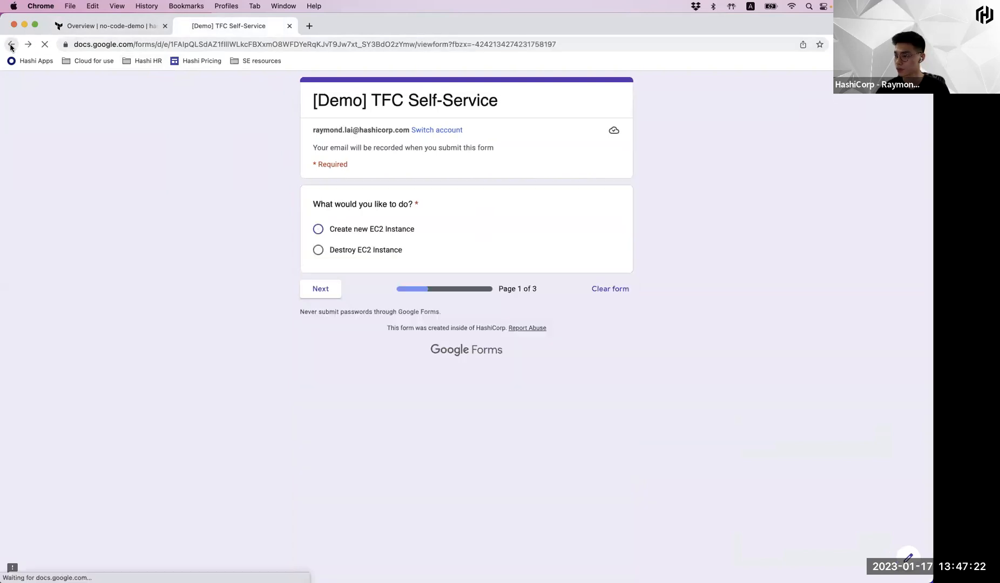
Choose to create a new EC2 instance and name the workspace 'test'
{"action": "left_click", "coordinate": [10, 44]}
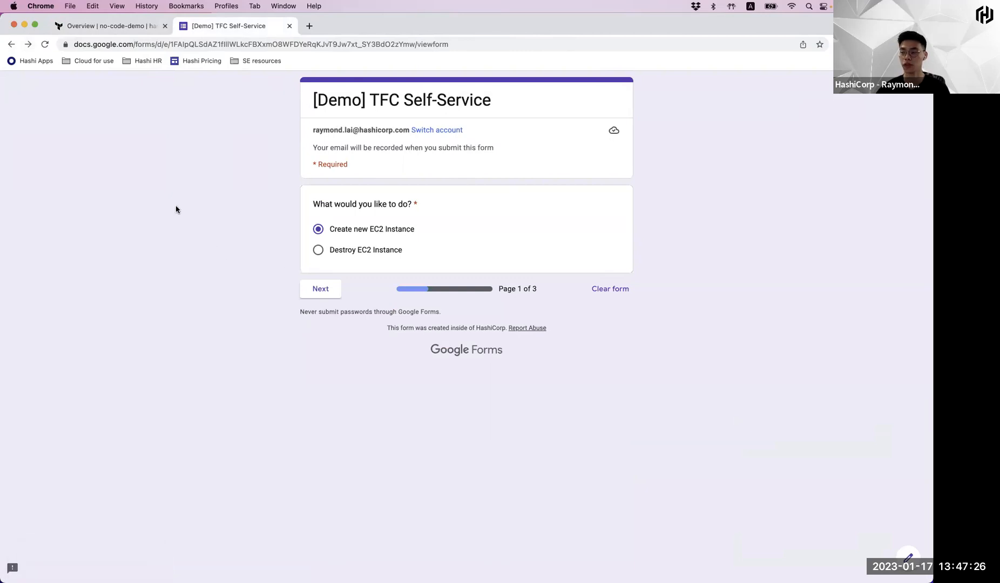
{"action": "mouse_move", "coordinate": [220, 332]}
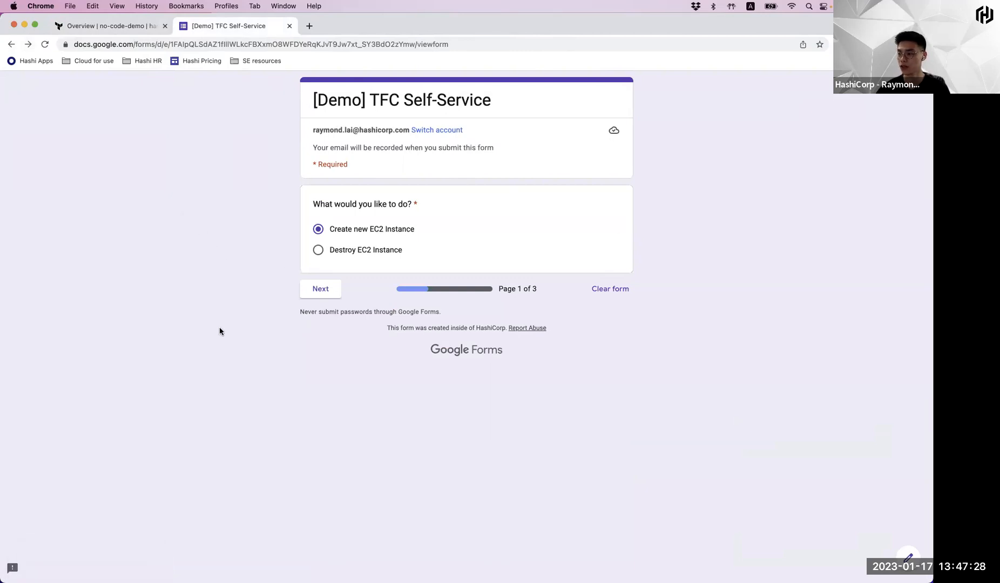
{"action": "mouse_move", "coordinate": [119, 243]}
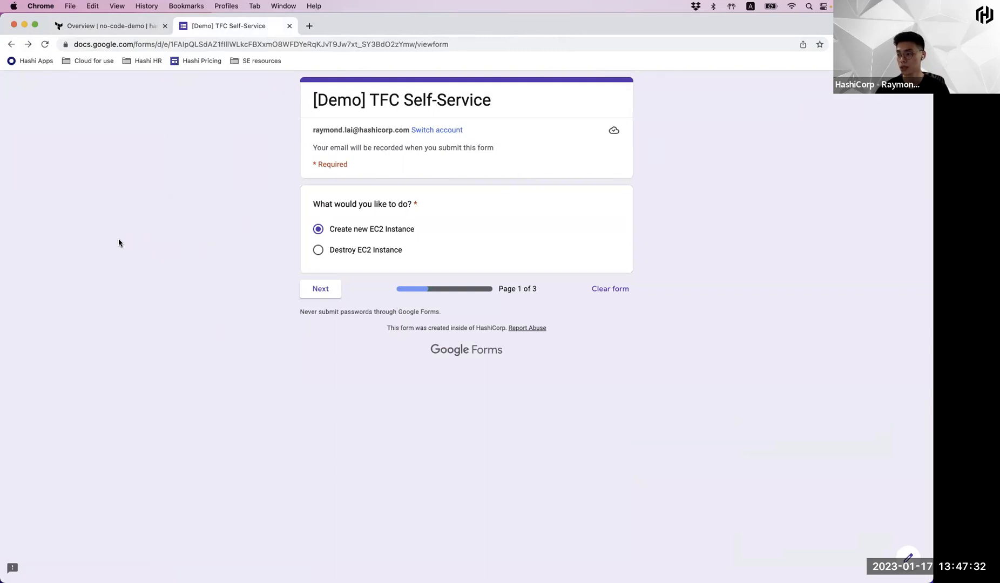
{"action": "mouse_move", "coordinate": [136, 178]}
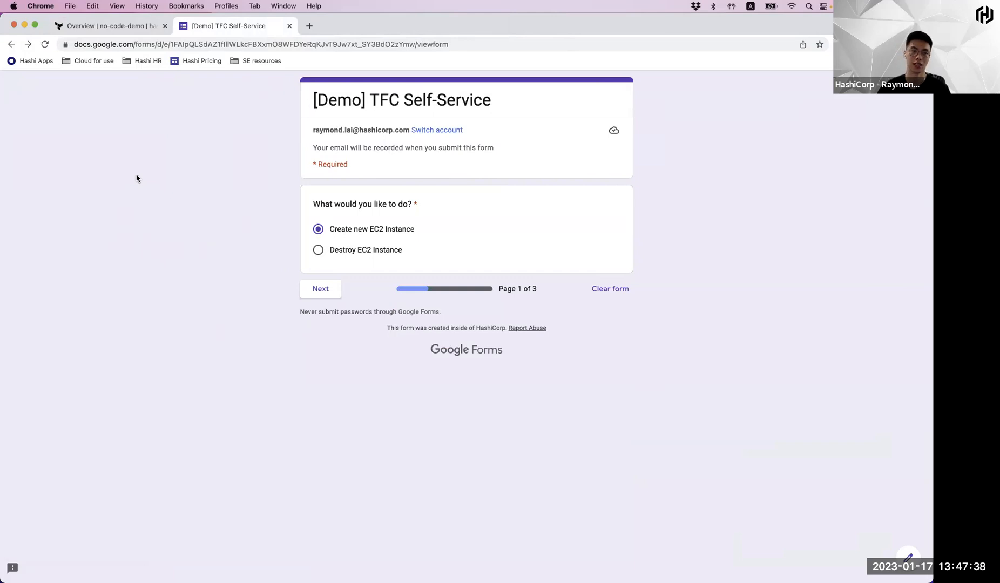
{"action": "mouse_move", "coordinate": [139, 175]}
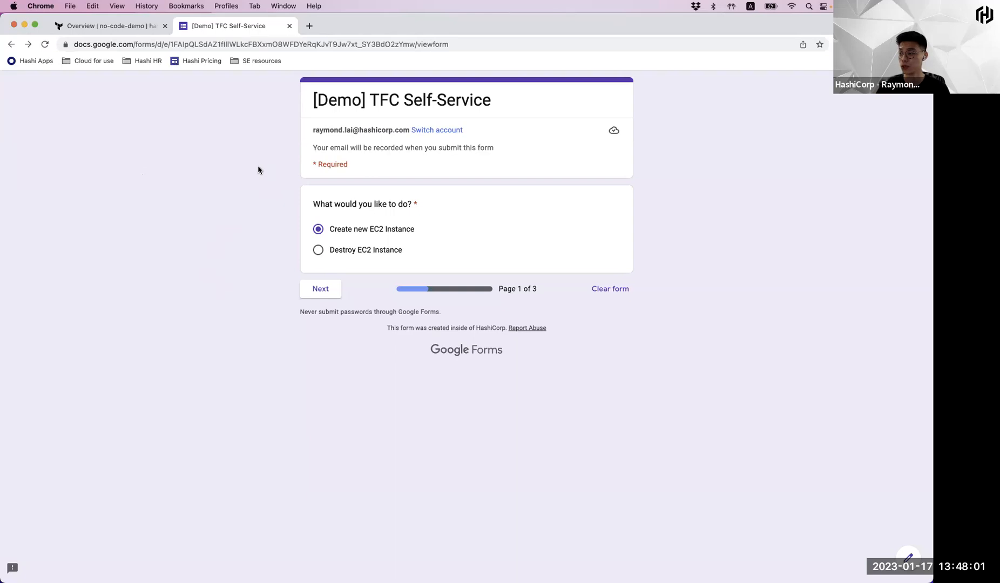
{"action": "mouse_move", "coordinate": [411, 283]}
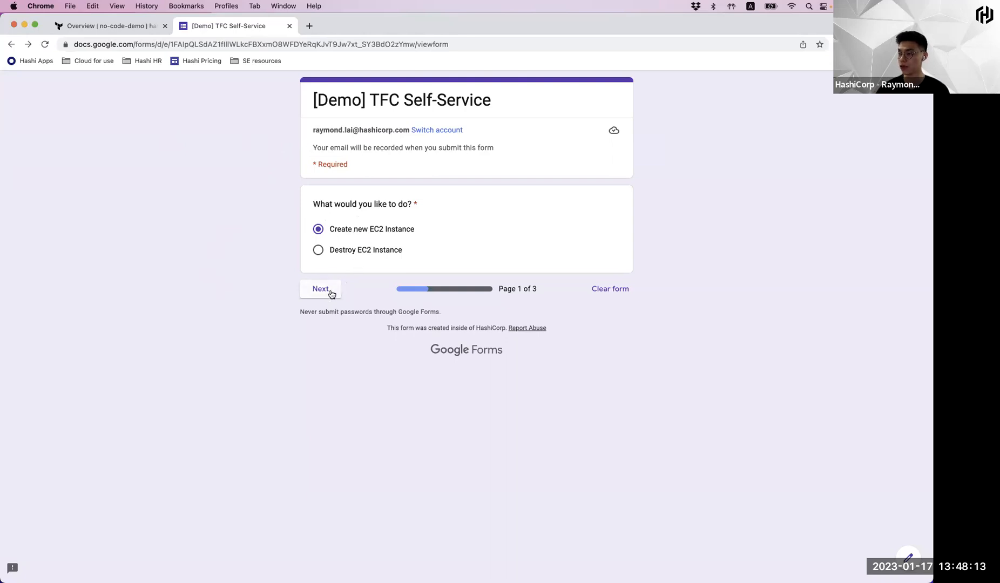
{"action": "left_click", "coordinate": [320, 289]}
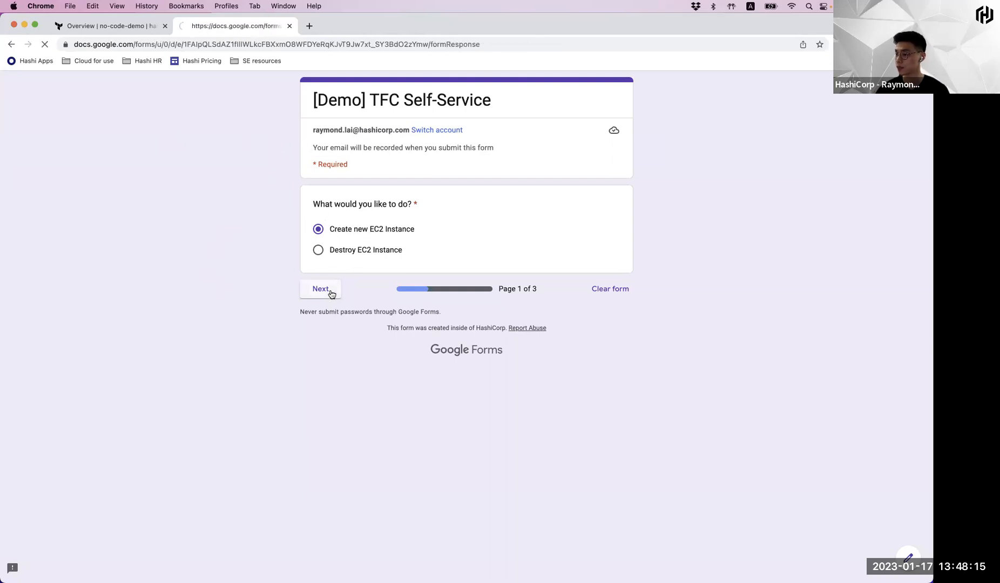
{"action": "left_click", "coordinate": [320, 289]}
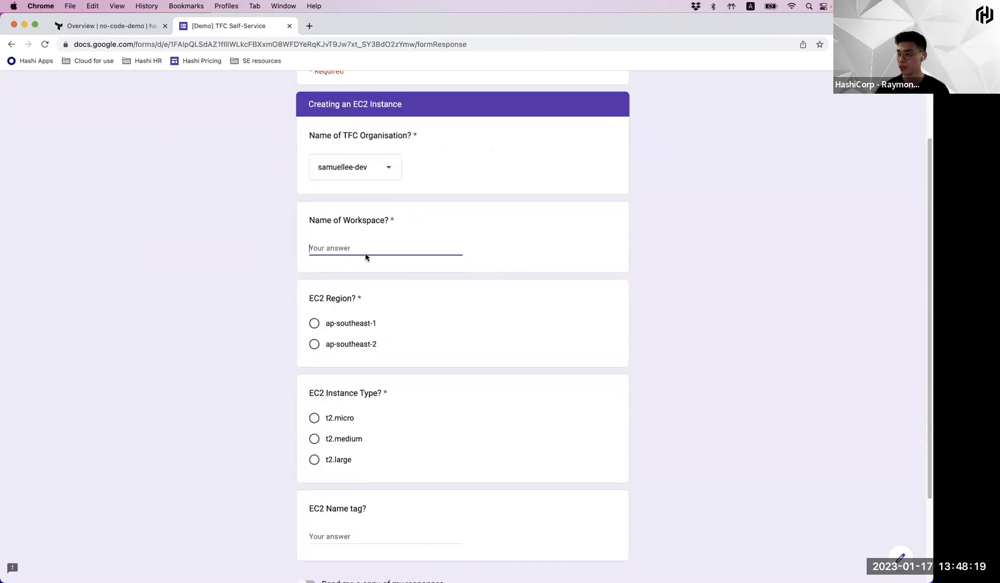
{"action": "type", "text": "test"}
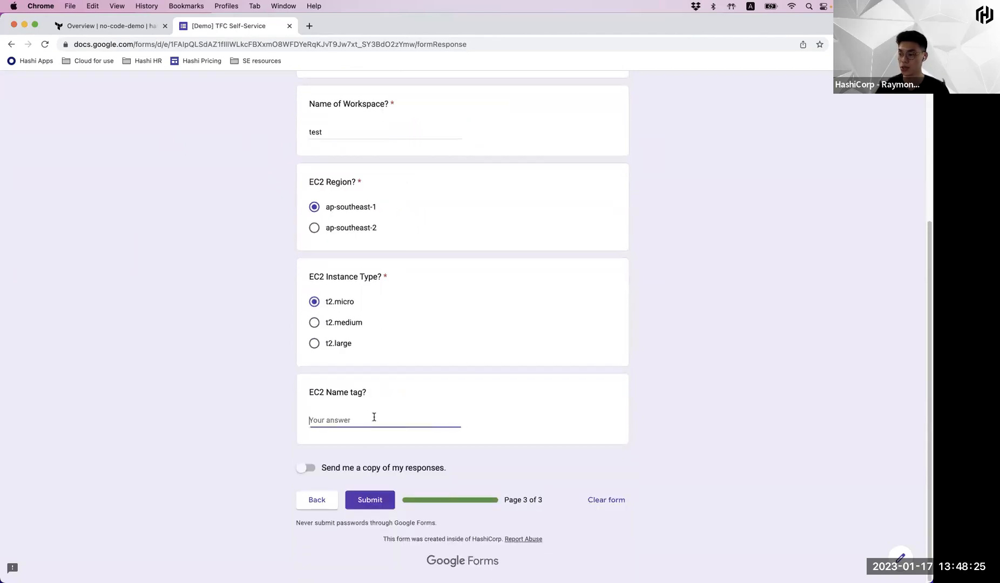
Enter name tag 'test' for the t2.micro in ap-southeast-1 and submit the request
{"action": "type", "text": "test"}
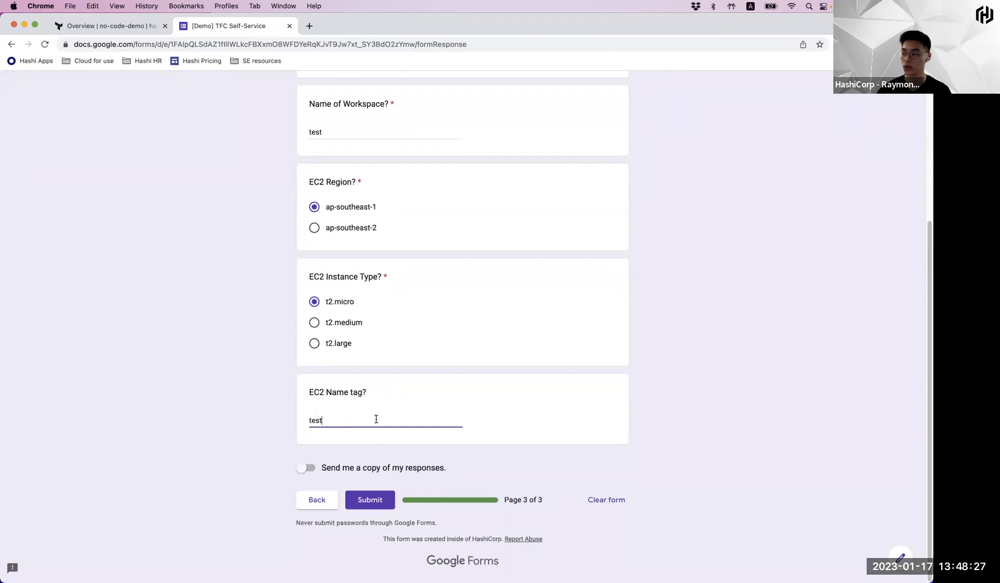
{"action": "left_click", "coordinate": [370, 500]}
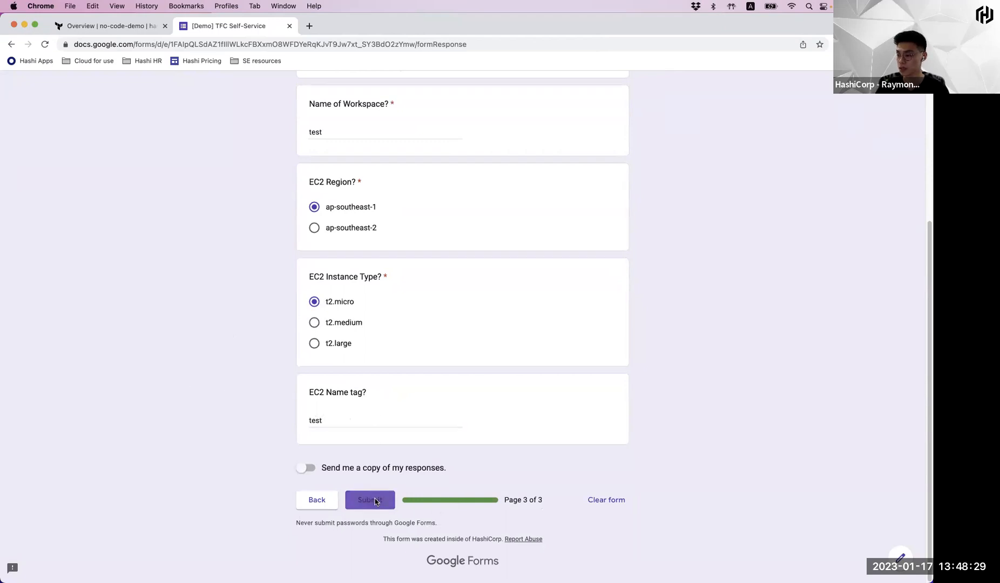
{"action": "left_click", "coordinate": [369, 500]}
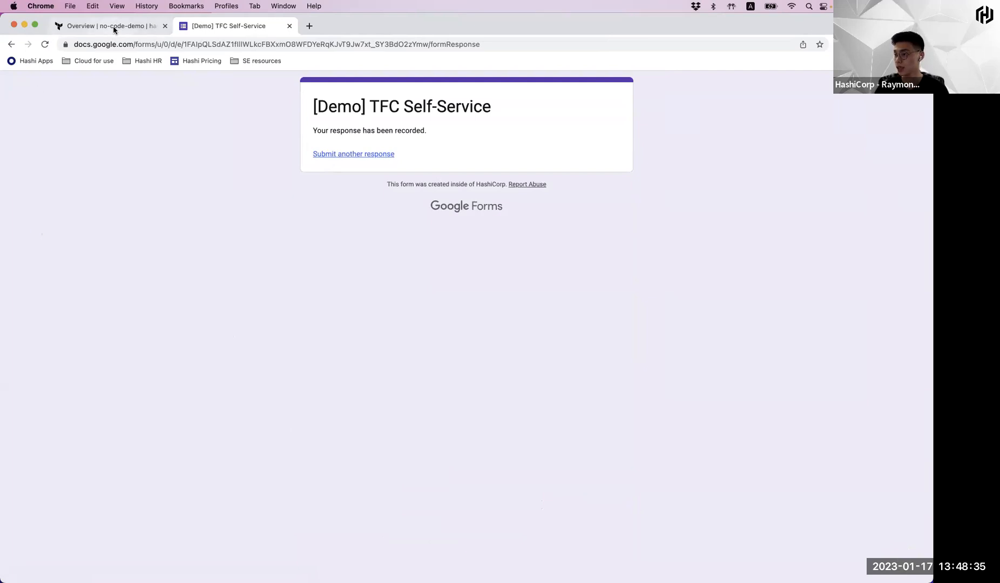
{"action": "left_click", "coordinate": [108, 26]}
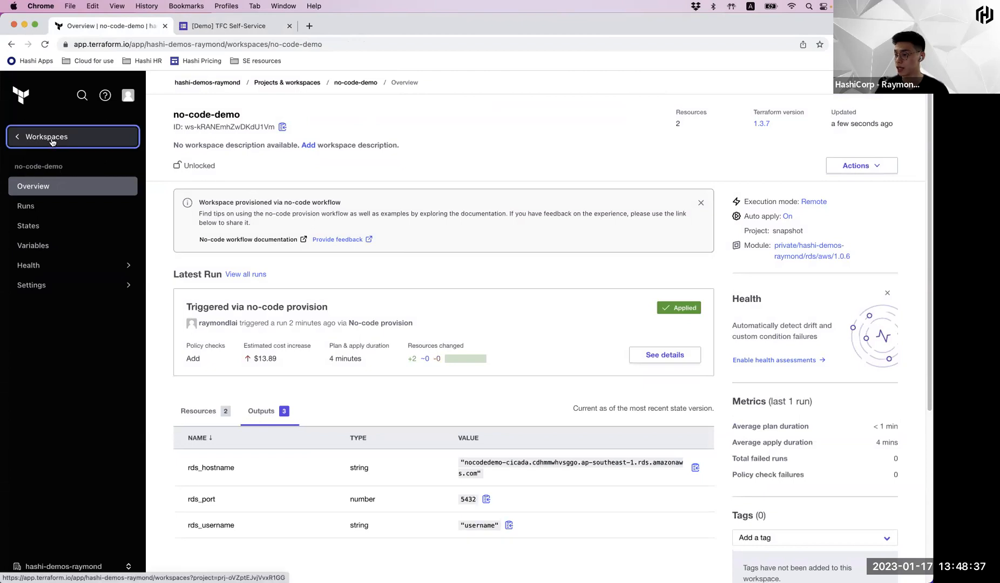
{"action": "left_click", "coordinate": [46, 137]}
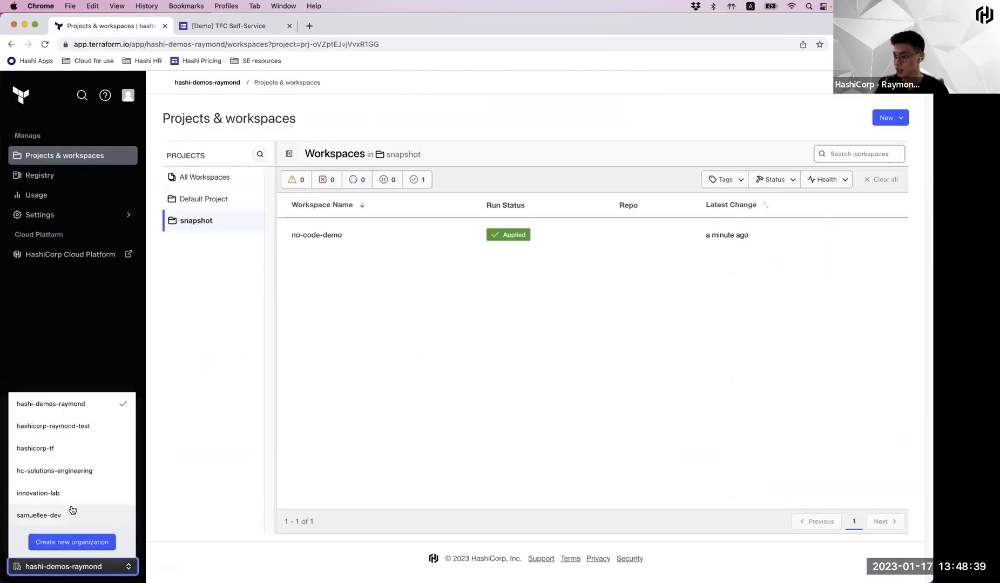
{"action": "left_click", "coordinate": [37, 515]}
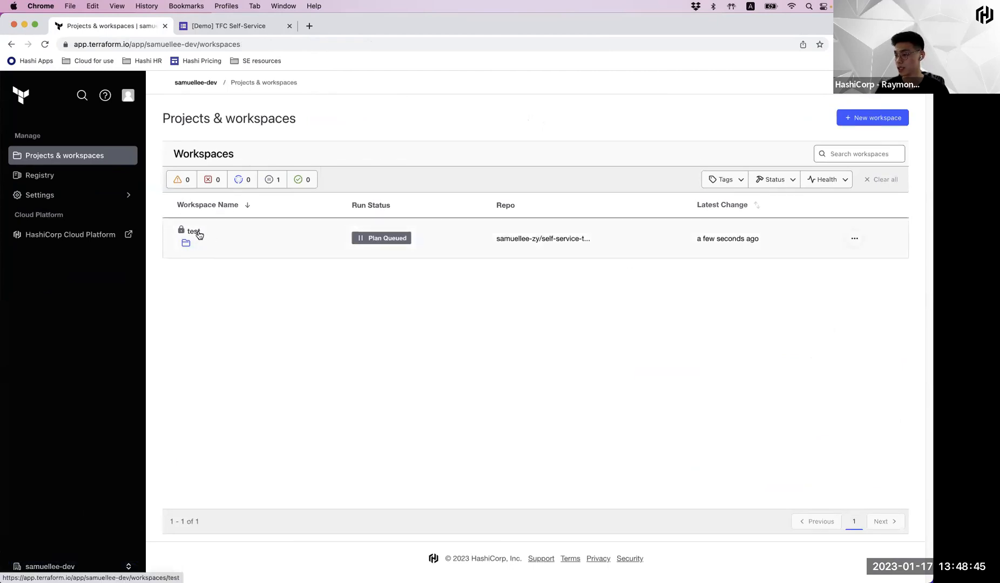
Inspect the new 'test' workspace with its run planning, then reopen the organization switcher
{"action": "left_click", "coordinate": [194, 231]}
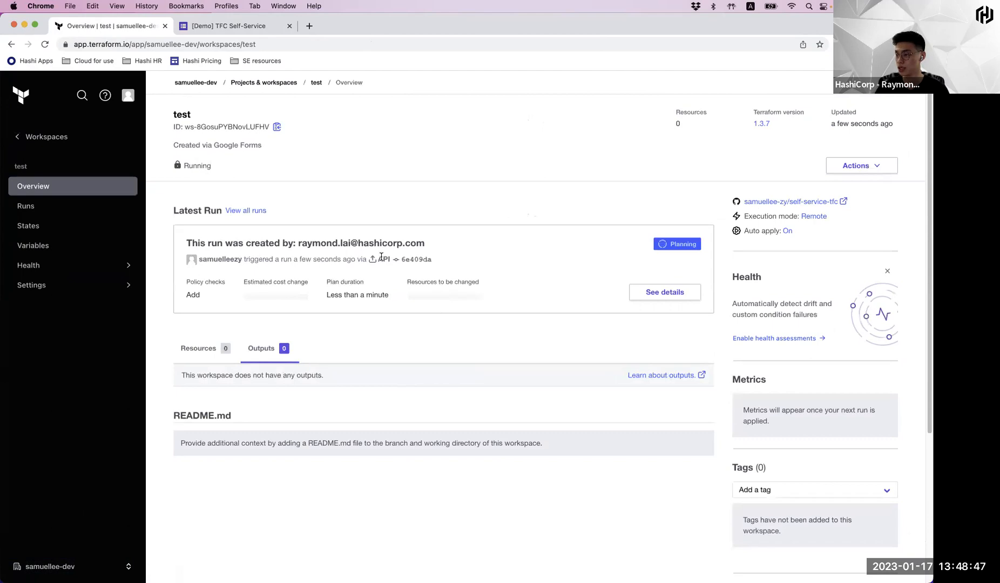
{"action": "mouse_move", "coordinate": [362, 330]}
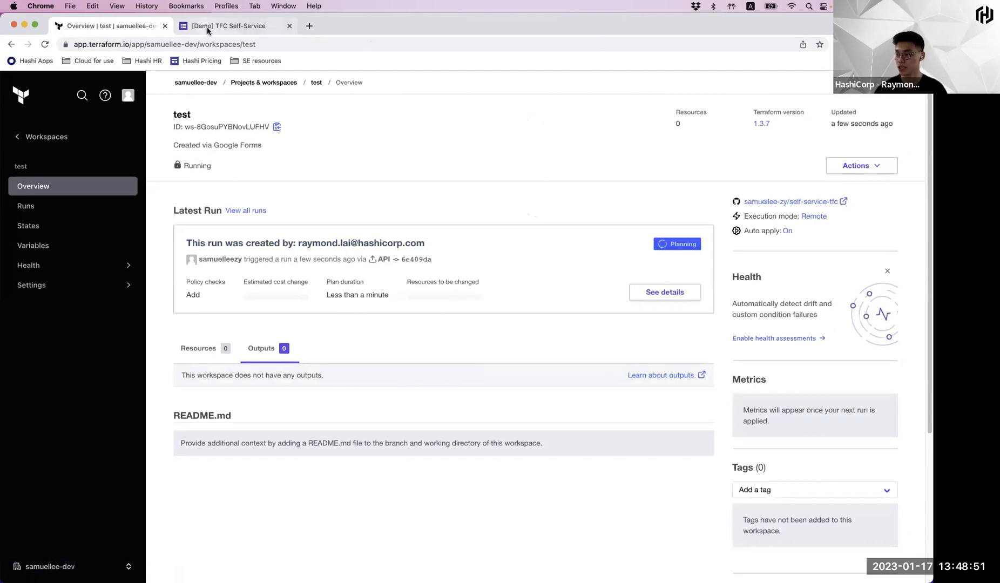
{"action": "mouse_move", "coordinate": [45, 136]}
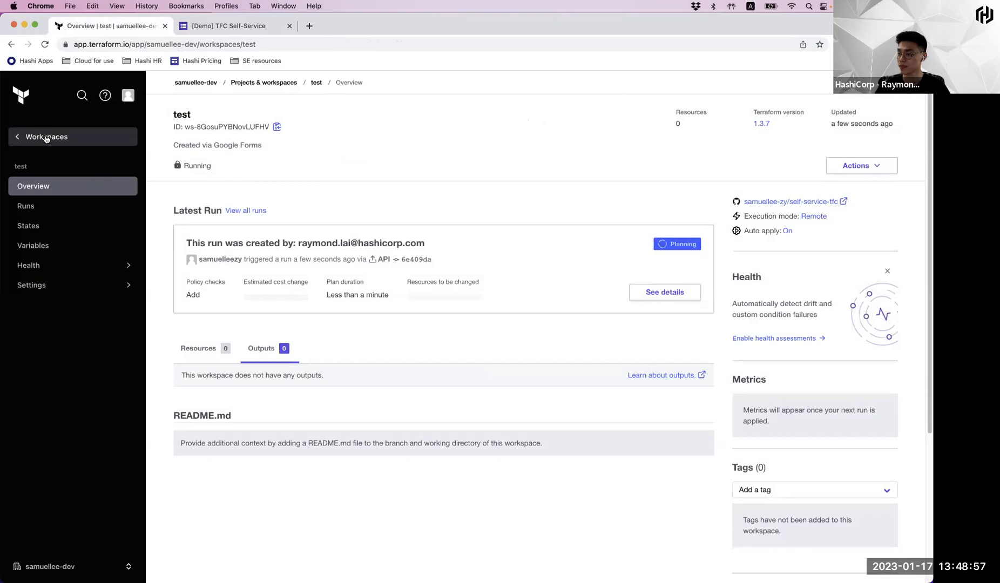
{"action": "left_click", "coordinate": [46, 136]}
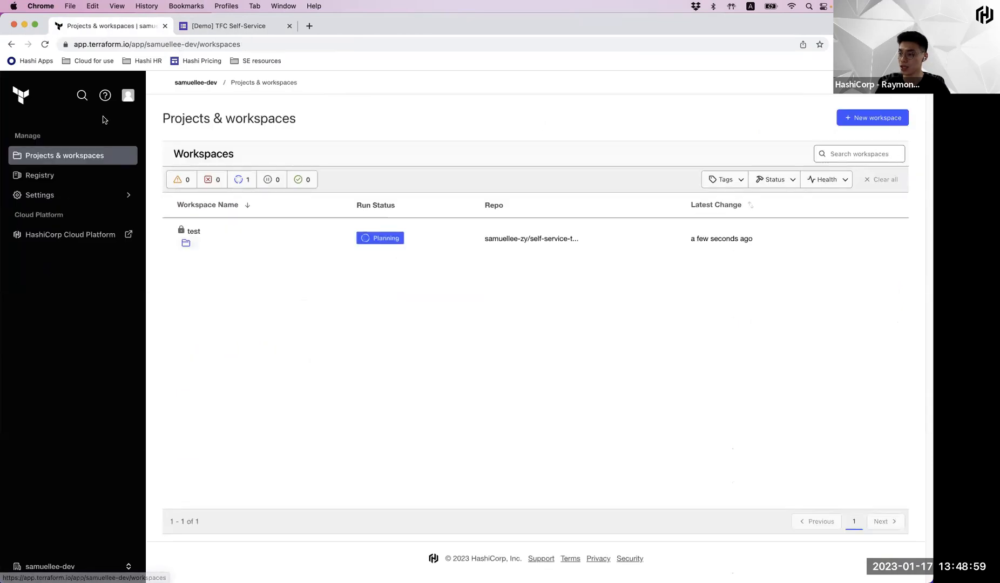
{"action": "left_click", "coordinate": [71, 567]}
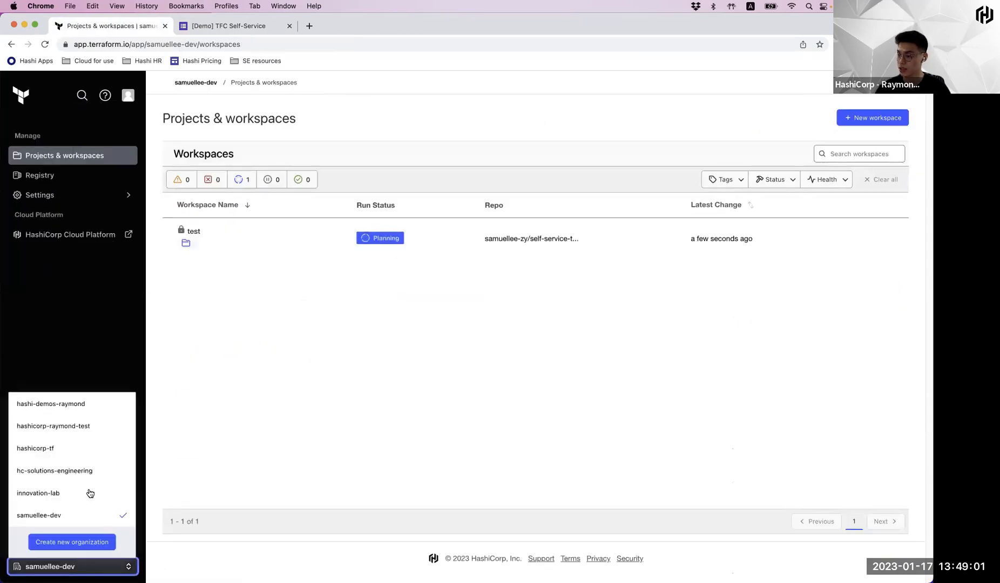
Back in the original org, view no-code-demo's applied run and outputs rds_hostname, rds_port 5432, rds_username
{"action": "left_click", "coordinate": [51, 404]}
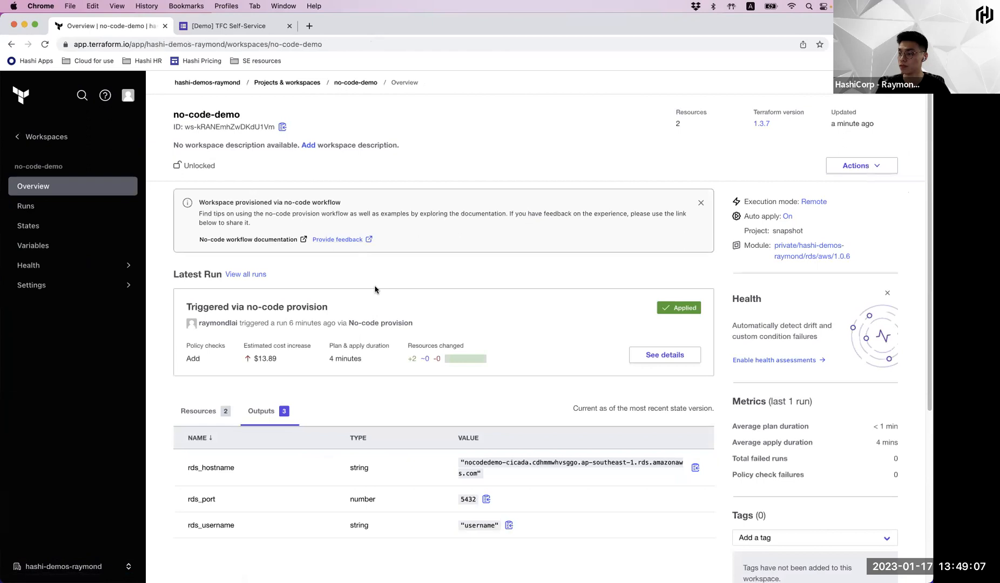
{"action": "scroll", "scroll_direction": "down", "scroll_amount": 3}
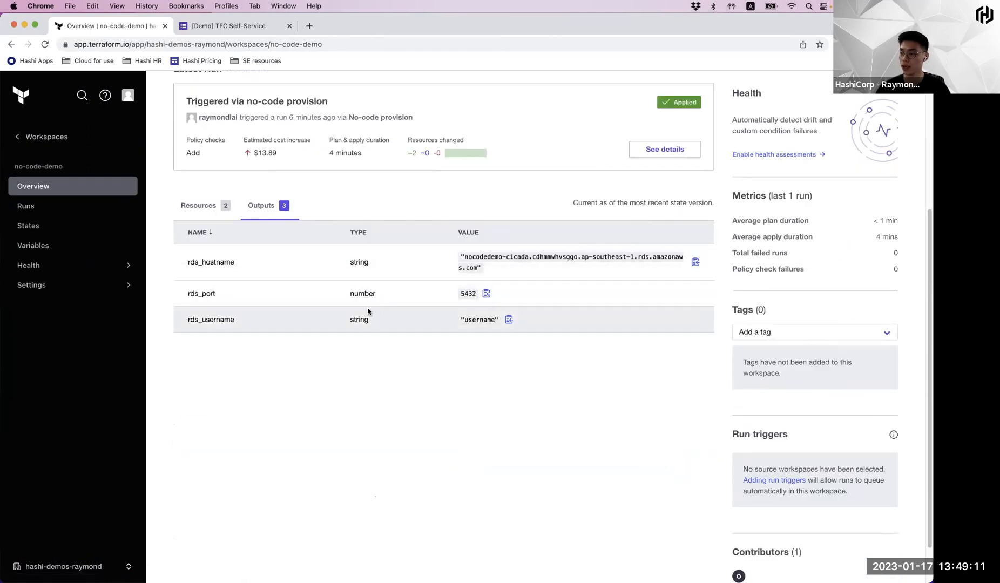
{"action": "mouse_move", "coordinate": [419, 333]}
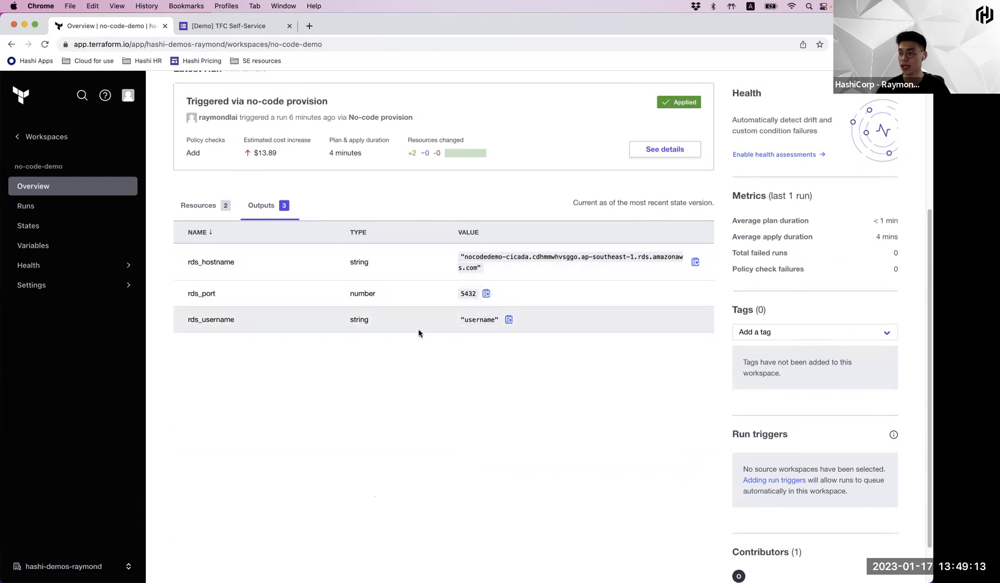
{"action": "mouse_move", "coordinate": [412, 333]}
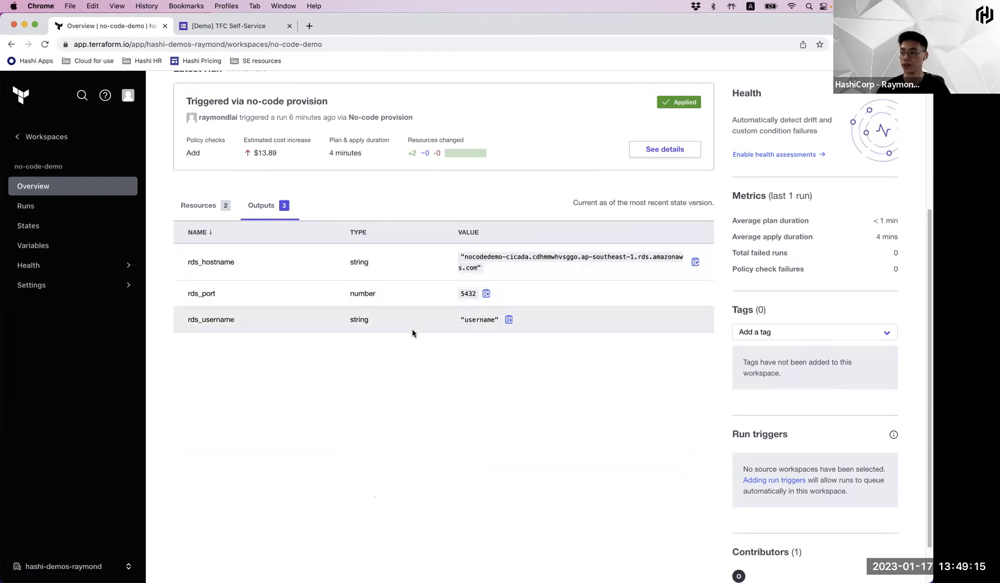
{"action": "mouse_move", "coordinate": [193, 317]}
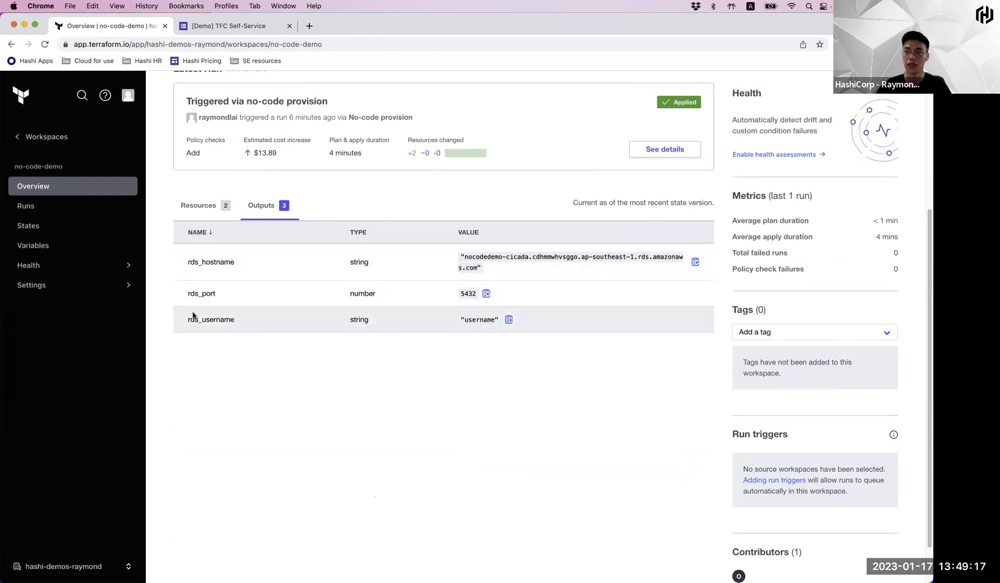
{"action": "mouse_move", "coordinate": [240, 373]}
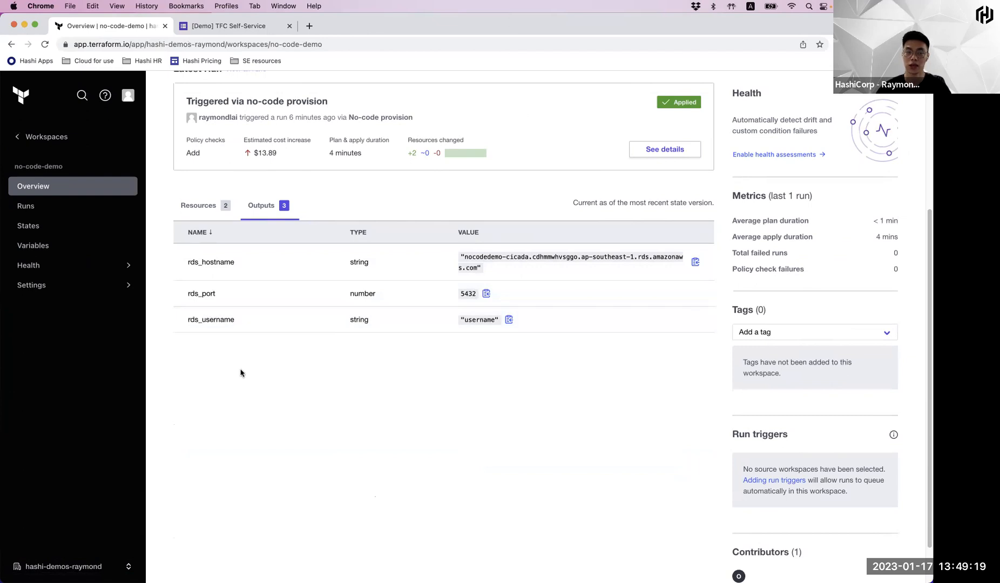